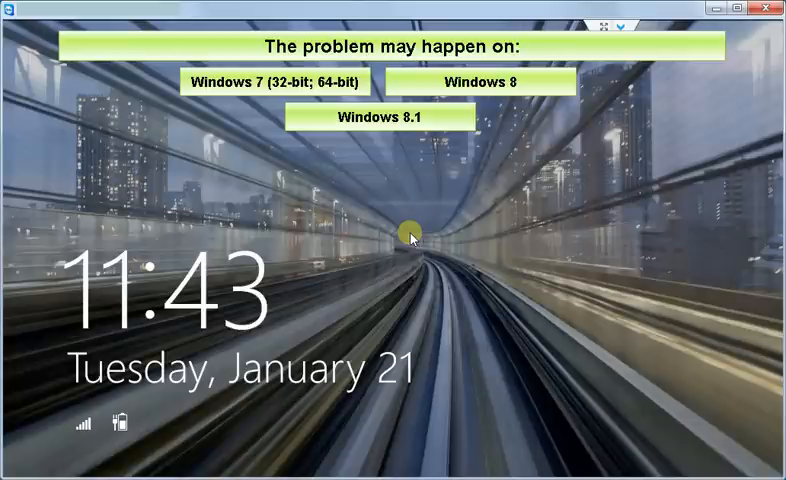
# Submit the Test account password and get the Group Policy Client connection error.
pyautogui.click(383, 117)
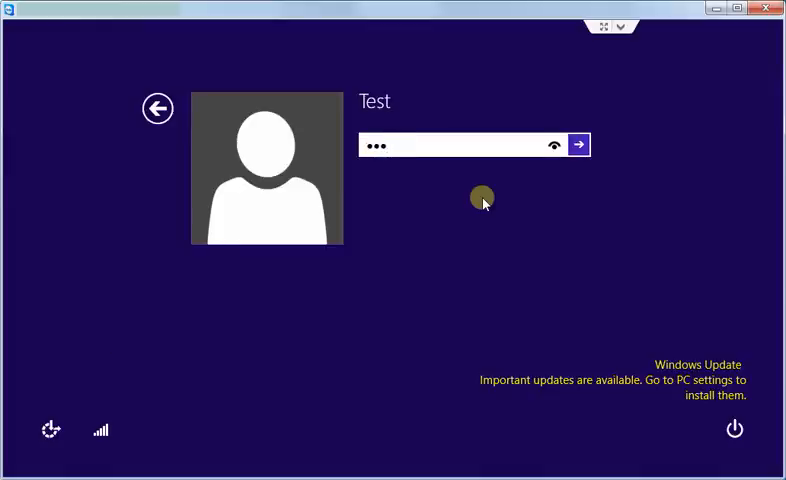
pyautogui.click(577, 144)
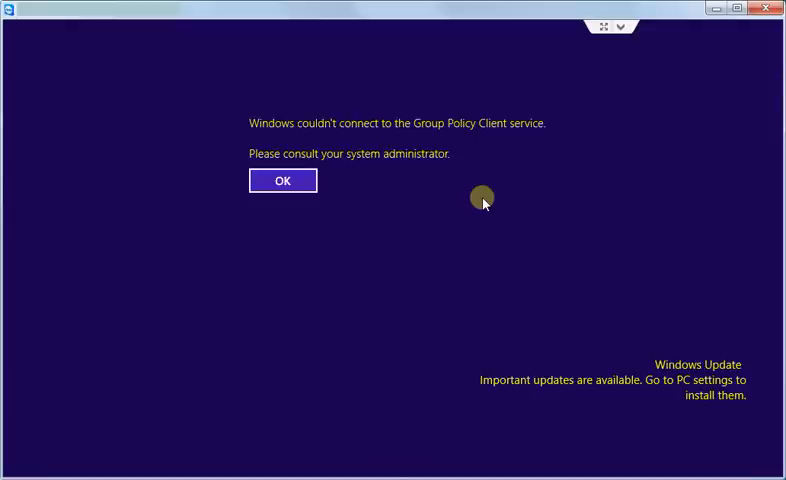
pyautogui.moveTo(292, 170)
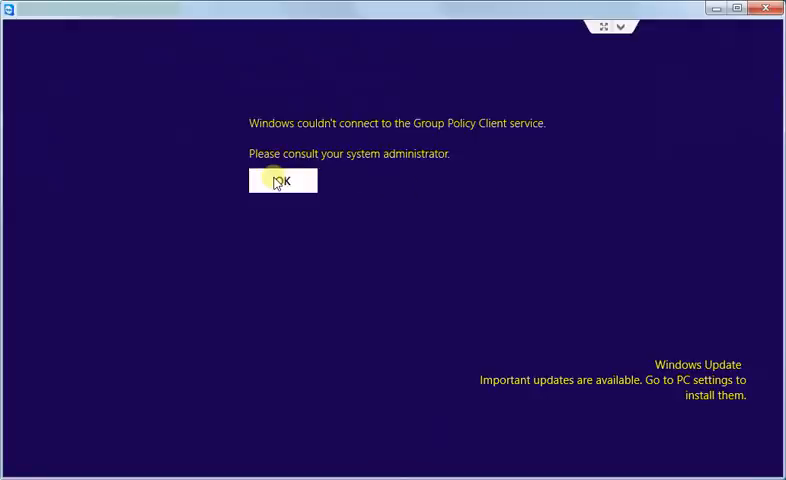
# Dismiss the error, sign in as administrator, and reach the desktop.
pyautogui.click(282, 180)
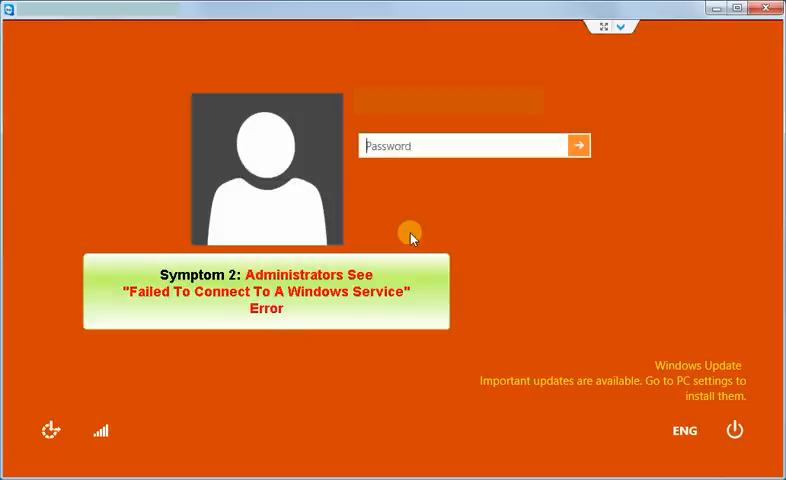
pyautogui.write('••••••')
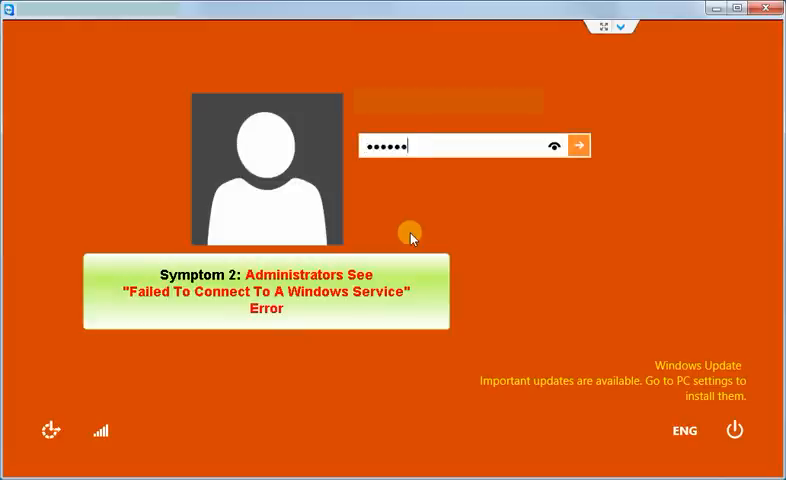
pyautogui.click(578, 145)
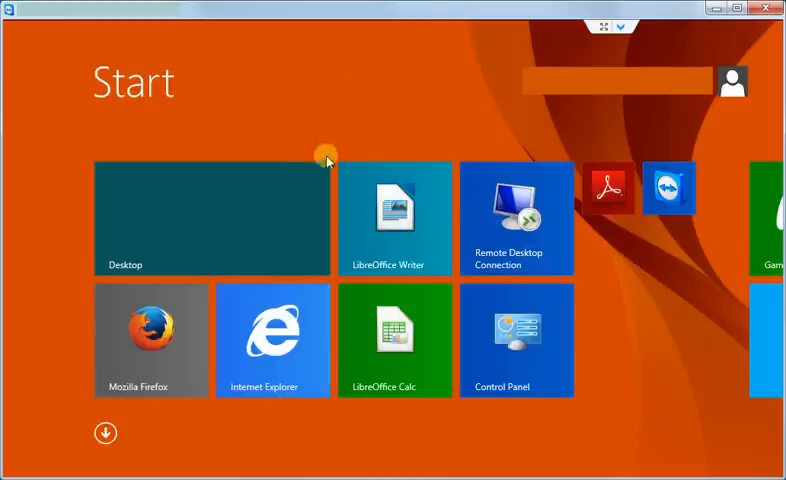
pyautogui.click(211, 218)
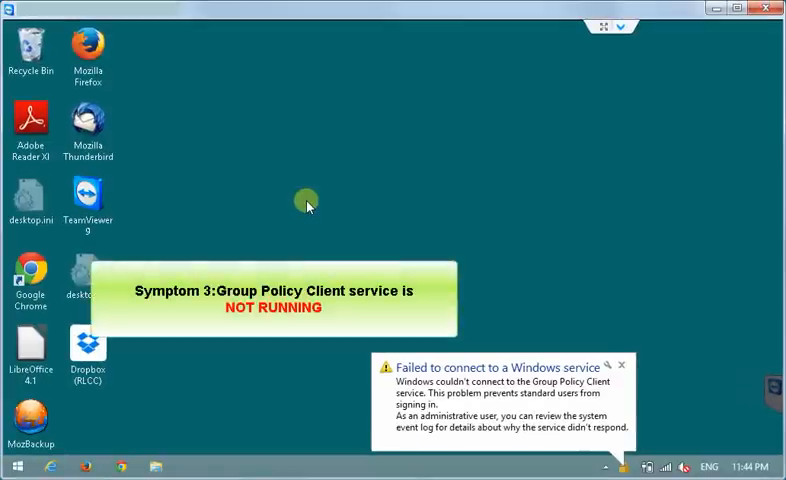
# Run services.msc and select the Group Policy Client service in the list.
pyautogui.click(621, 366)
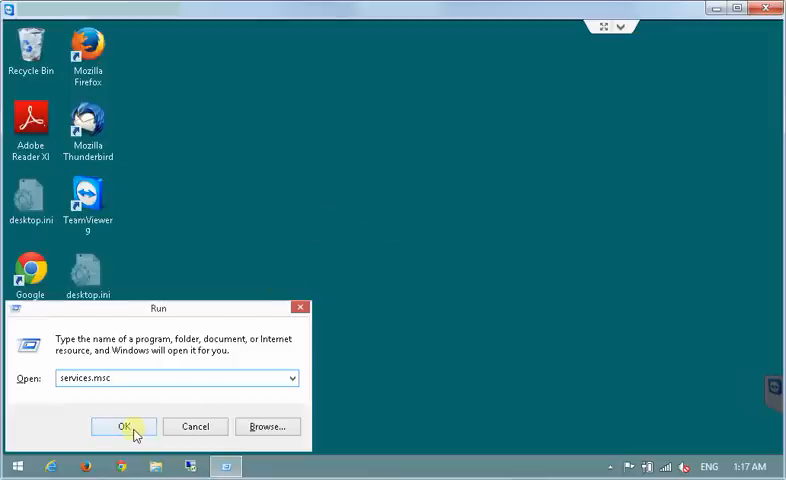
pyautogui.click(120, 426)
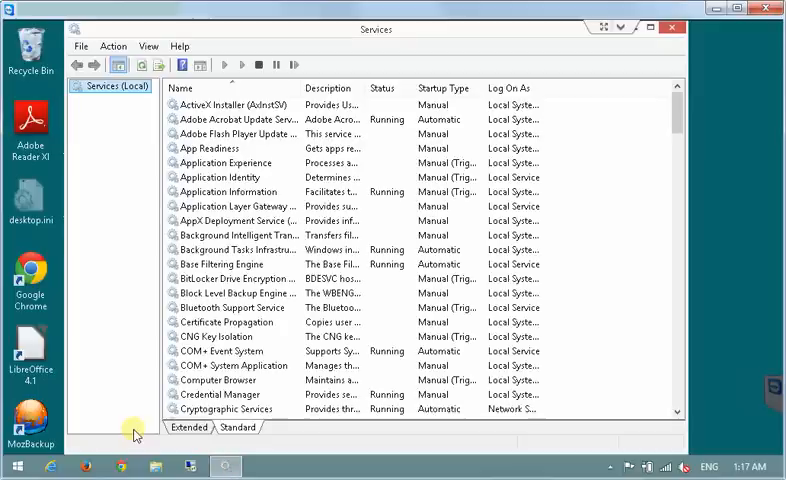
pyautogui.moveTo(218, 374)
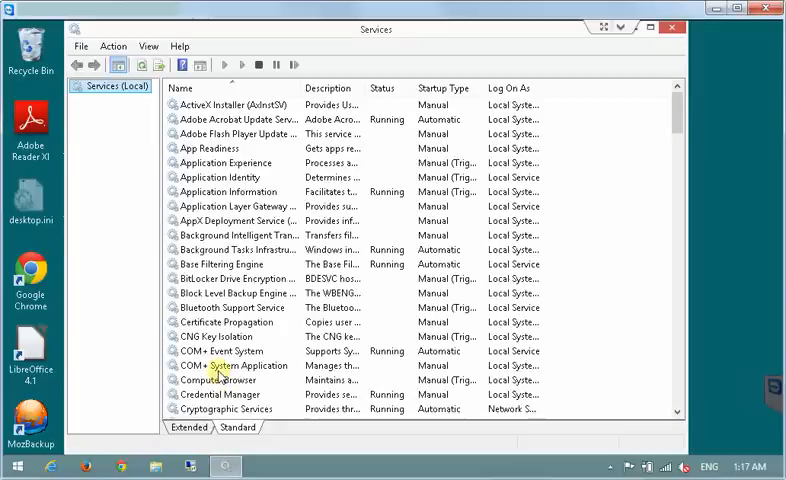
pyautogui.click(235, 365)
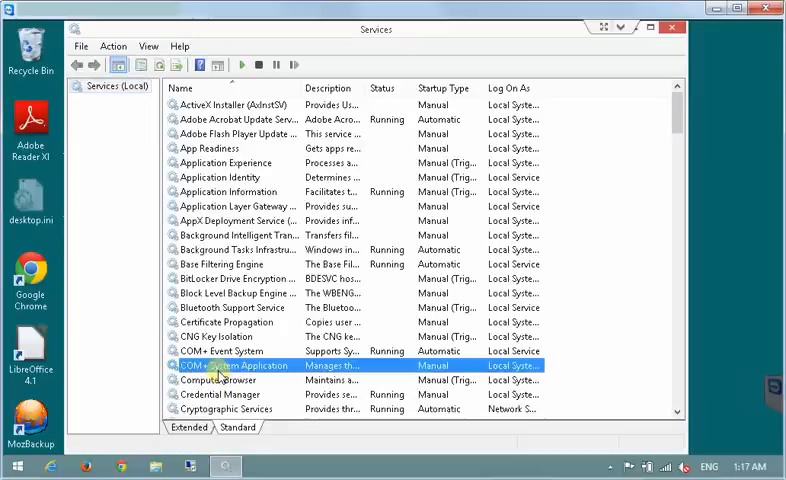
pyautogui.scroll(-3)
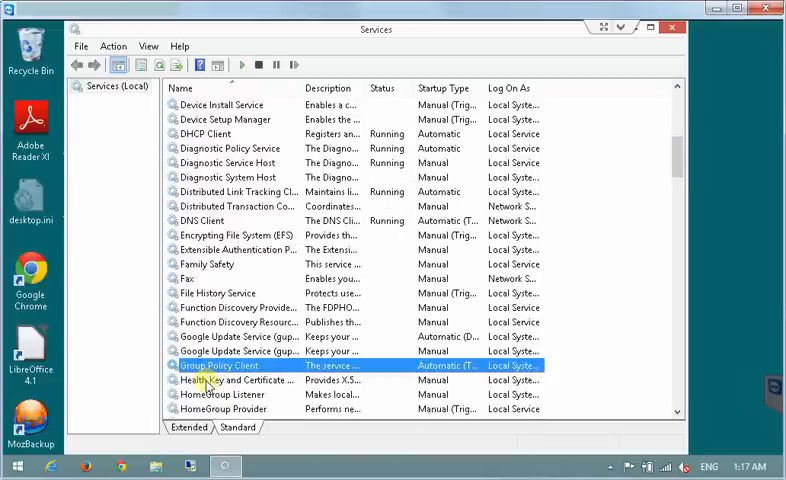
pyautogui.click(382, 88)
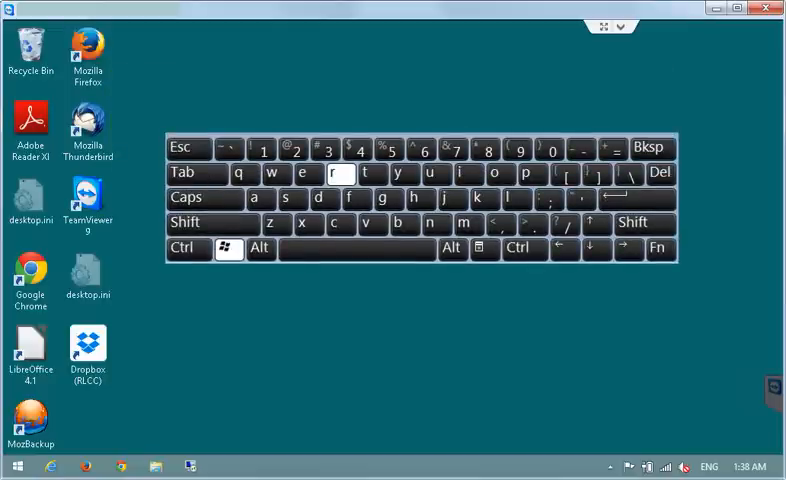
pyautogui.moveTo(346, 270)
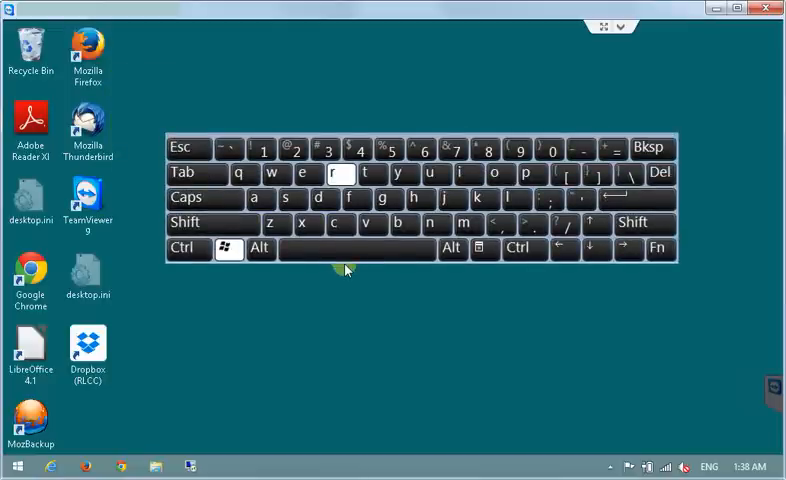
pyautogui.moveTo(260, 323)
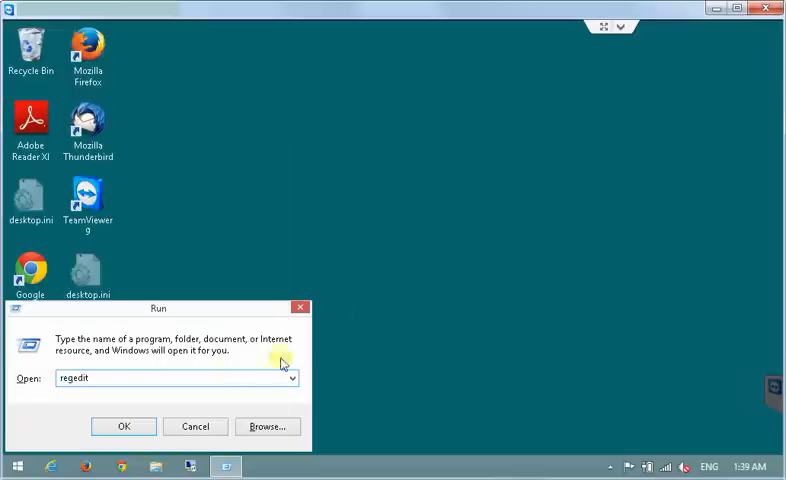
# Run regedit to bring up its User Account Control prompt.
pyautogui.click(123, 426)
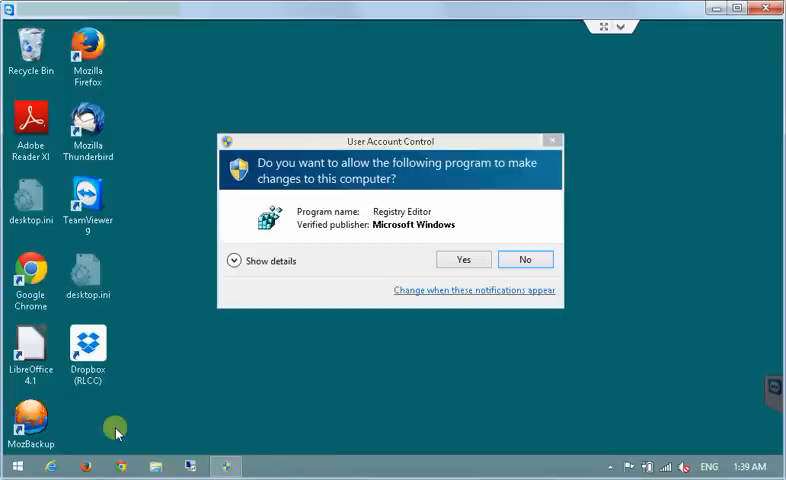
pyautogui.moveTo(338, 240)
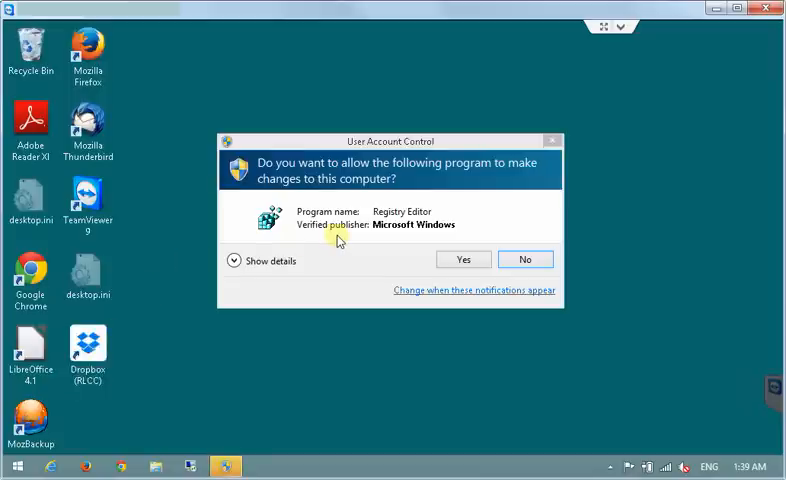
pyautogui.moveTo(477, 217)
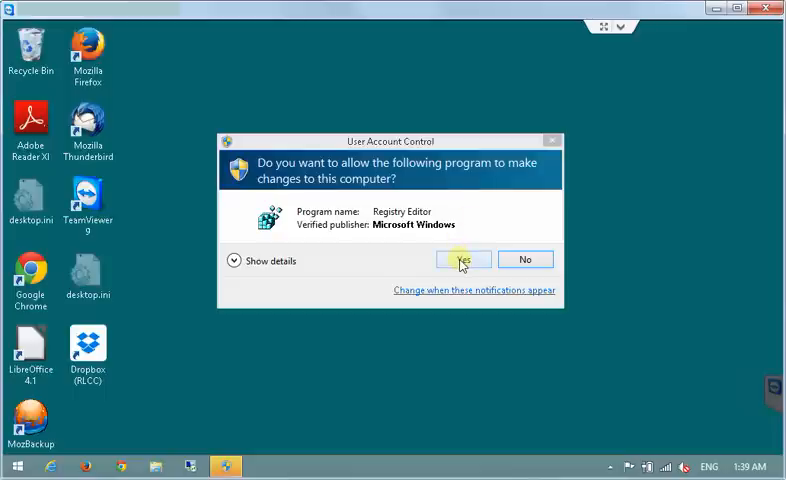
# Allow Registry Editor, then expand HKEY_LOCAL_MACHINE\SYSTEM\CurrentControlSet\Services to gpsvc.
pyautogui.click(463, 259)
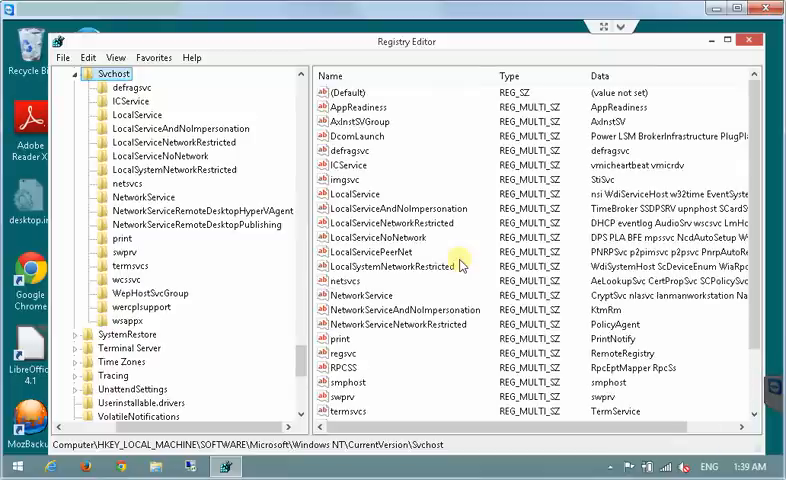
pyautogui.scroll(-3)
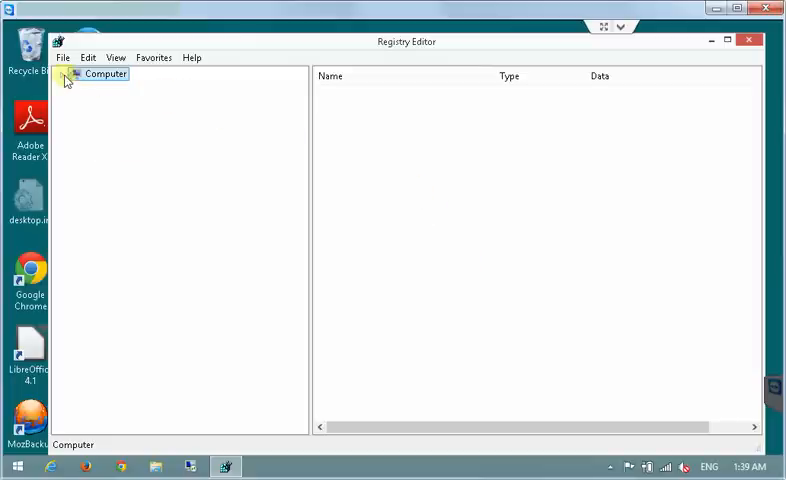
pyautogui.click(65, 74)
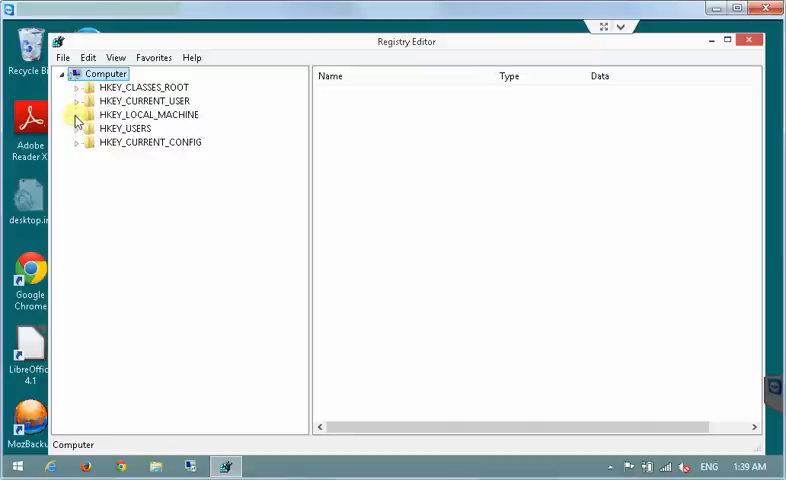
pyautogui.click(78, 114)
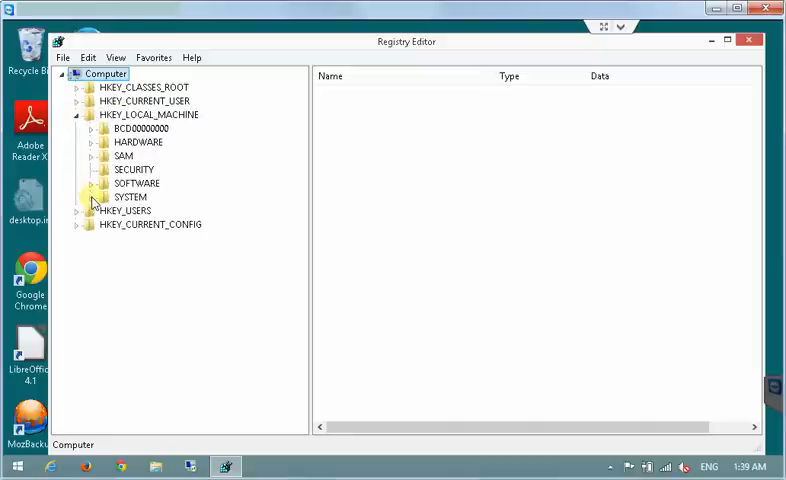
pyautogui.click(90, 197)
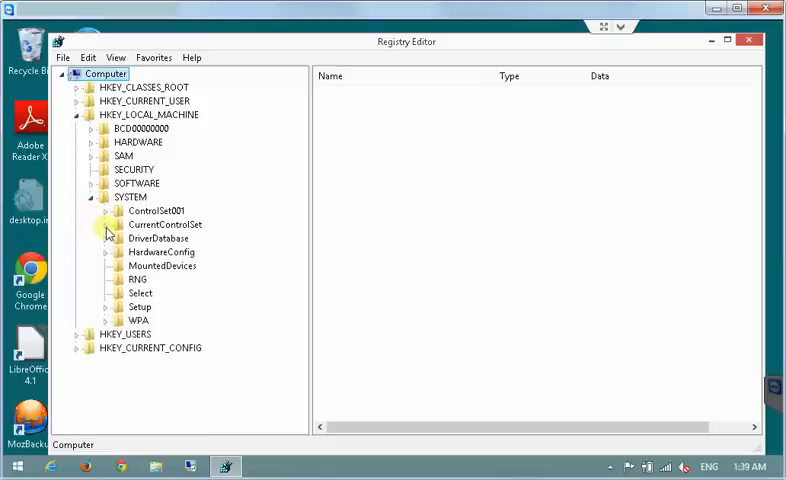
pyautogui.click(104, 224)
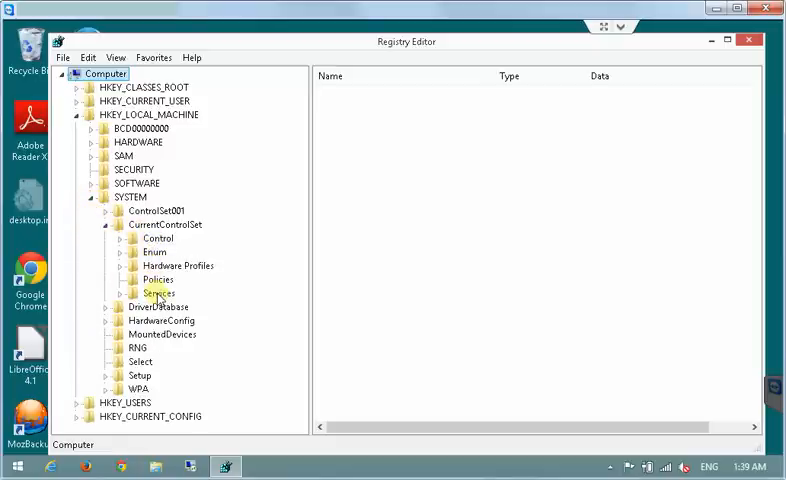
pyautogui.click(157, 293)
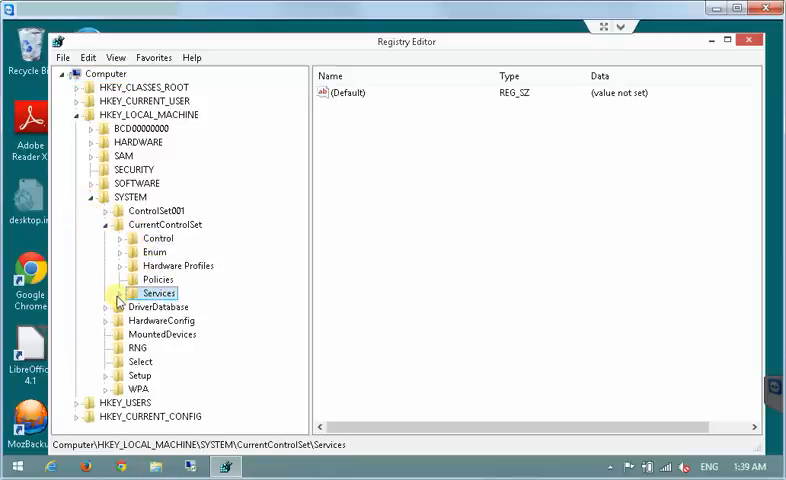
pyautogui.click(118, 293)
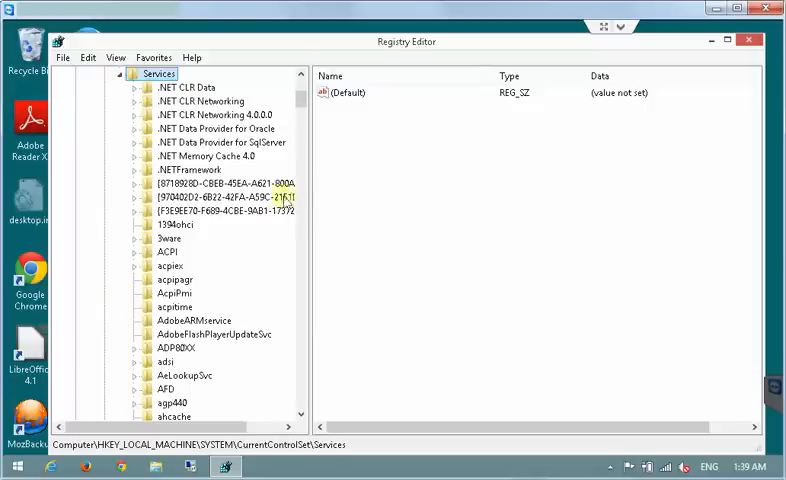
pyautogui.scroll(-3)
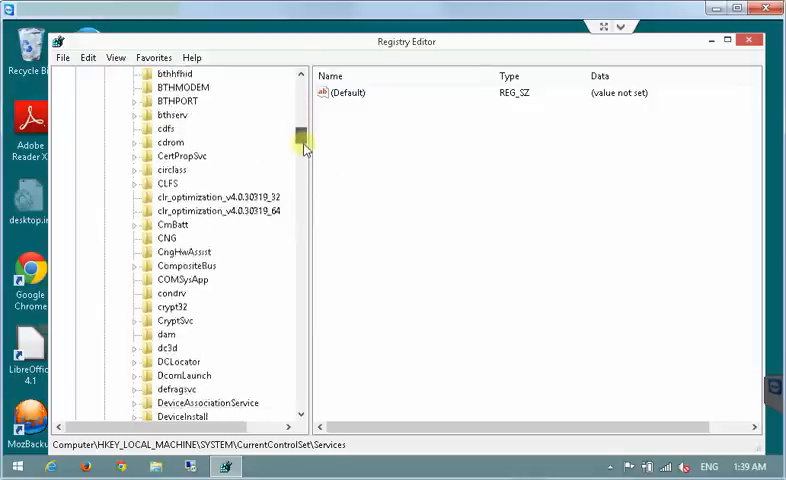
pyautogui.scroll(-3)
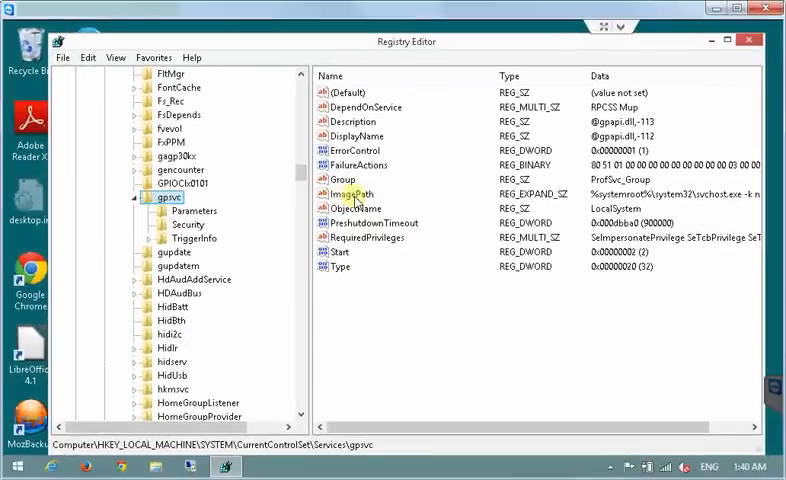
# Select gpsvc's ImagePath value, showing svchost.exe -k netsvcs.
pyautogui.click(352, 194)
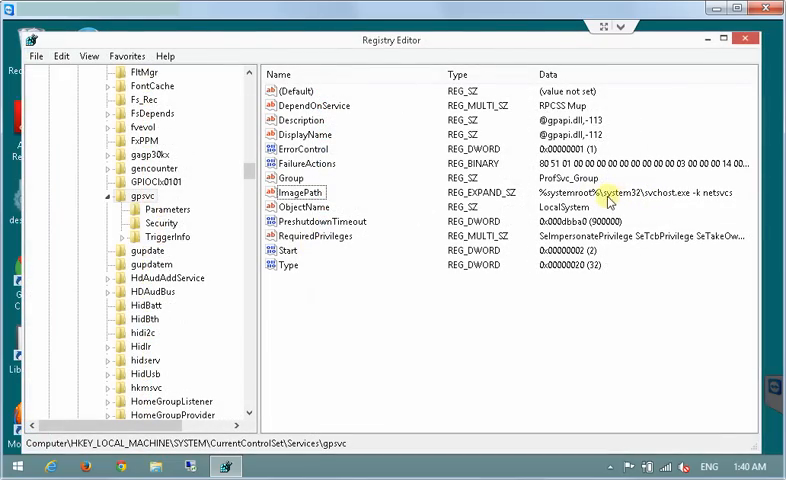
pyautogui.moveTo(607, 205)
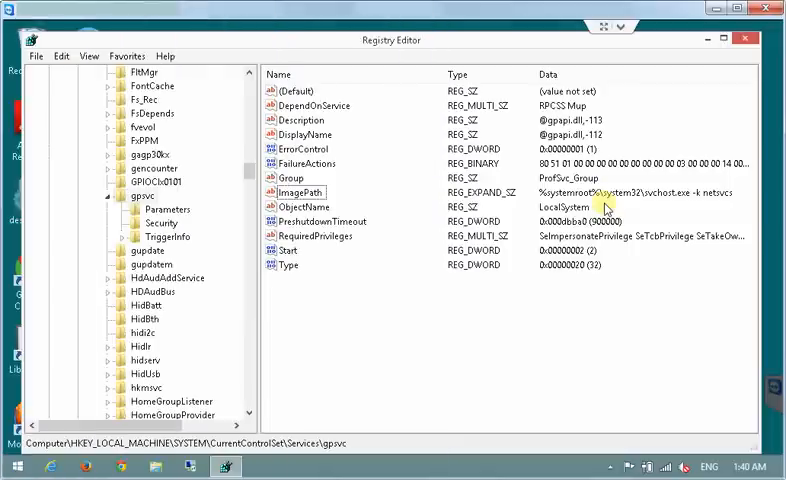
pyautogui.moveTo(700, 195)
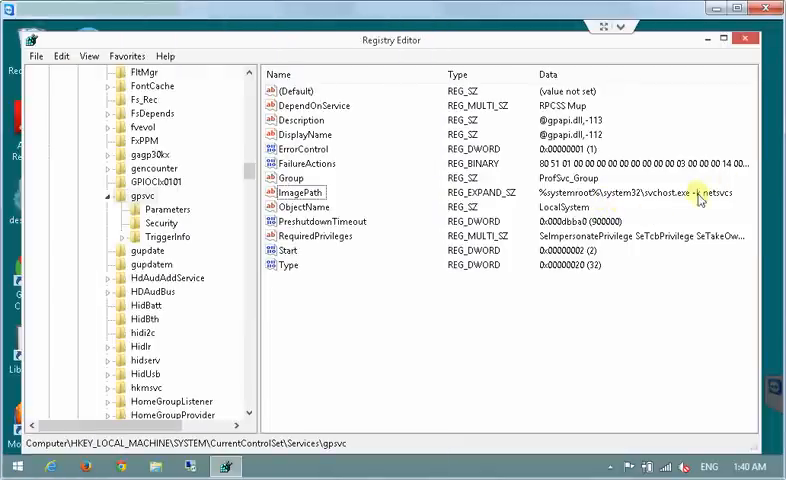
pyautogui.moveTo(743, 210)
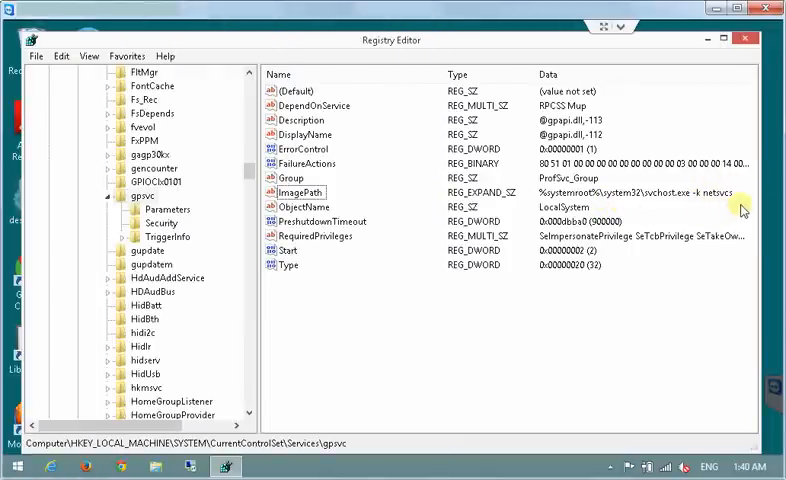
pyautogui.moveTo(712, 218)
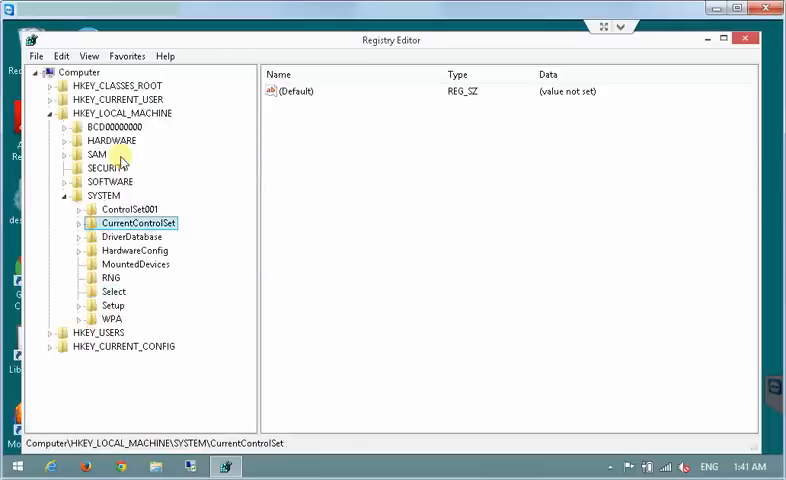
# Collapse SYSTEM and expand SOFTWARE\Microsoft\Windows NT\CurrentVersion down to Svchost.
pyautogui.click(61, 195)
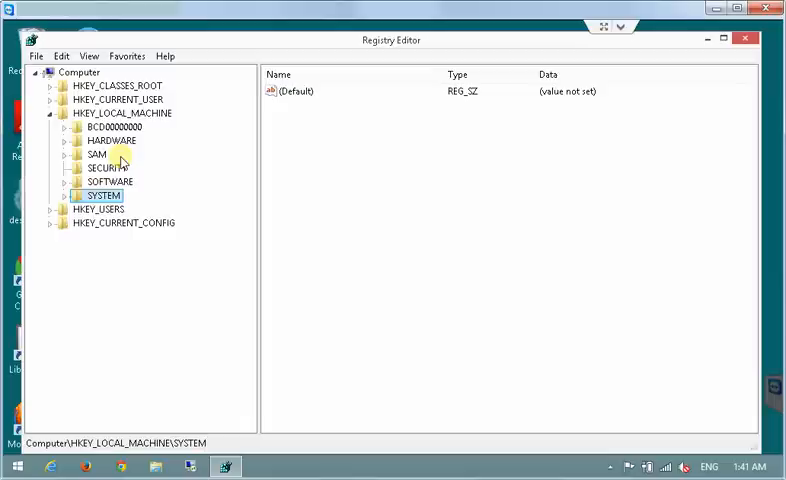
pyautogui.click(48, 113)
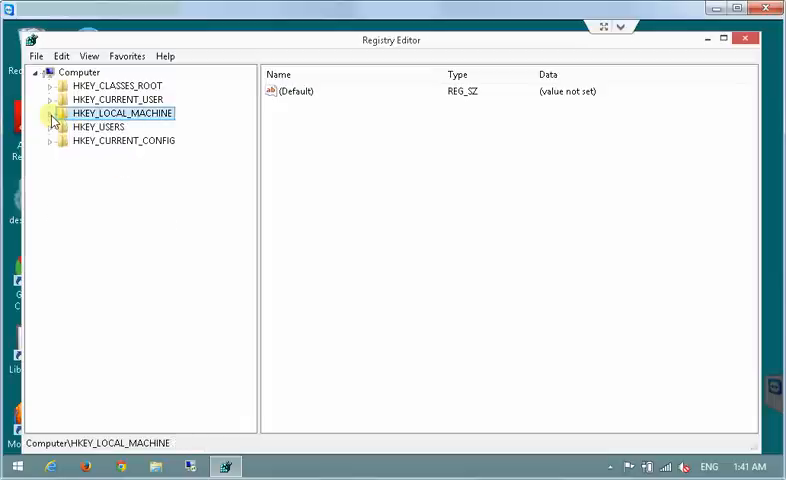
pyautogui.click(49, 113)
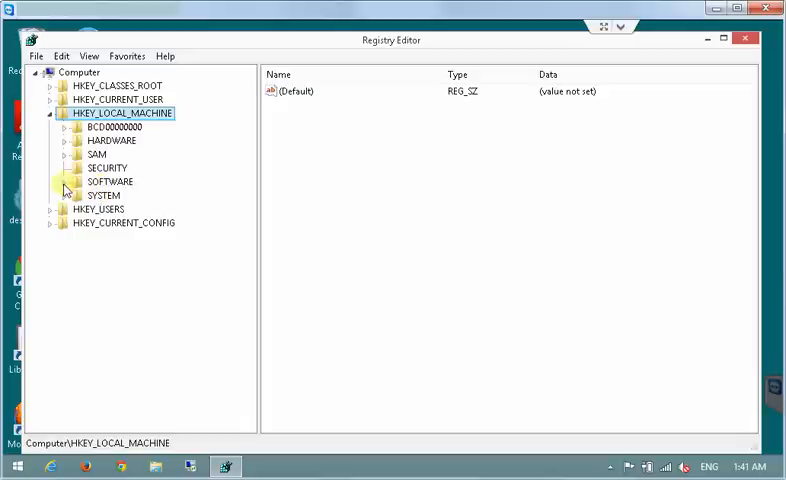
pyautogui.click(64, 181)
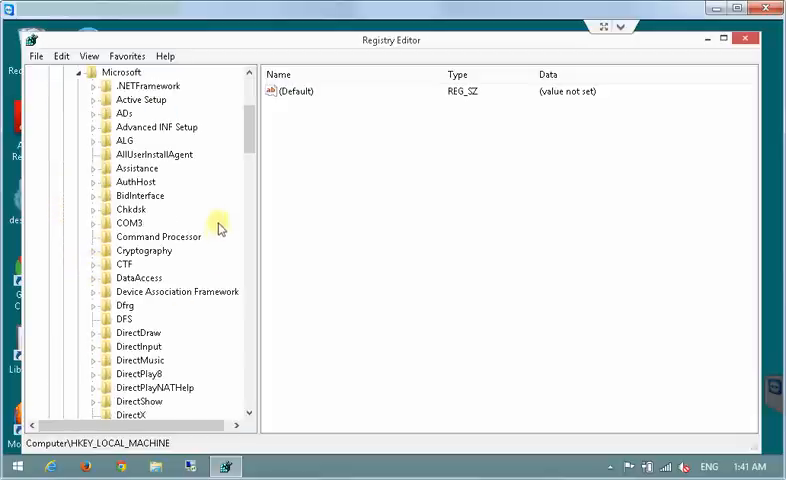
pyautogui.scroll(-3)
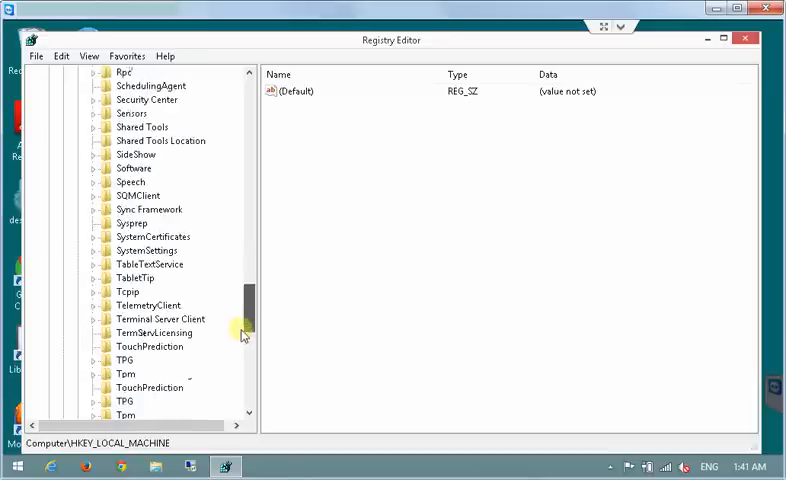
pyautogui.scroll(-3)
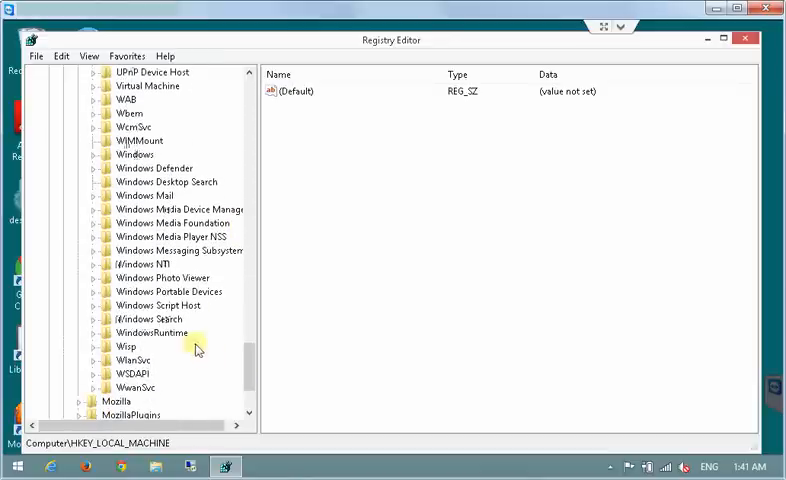
pyautogui.click(91, 264)
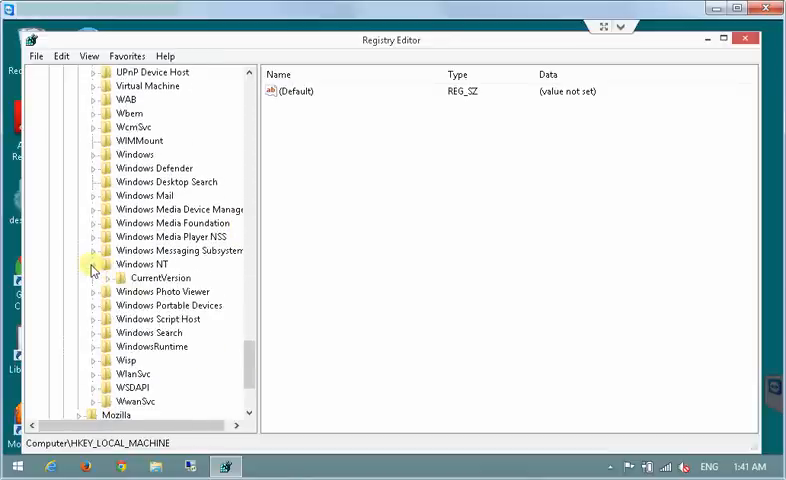
pyautogui.click(105, 263)
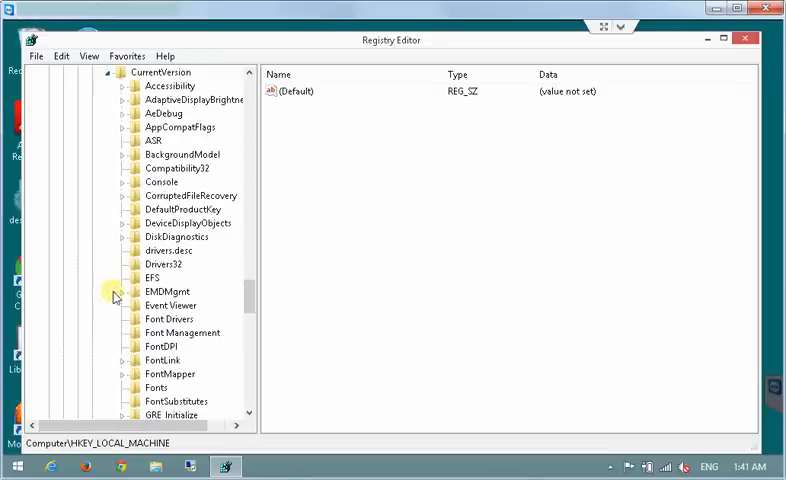
pyautogui.scroll(-3)
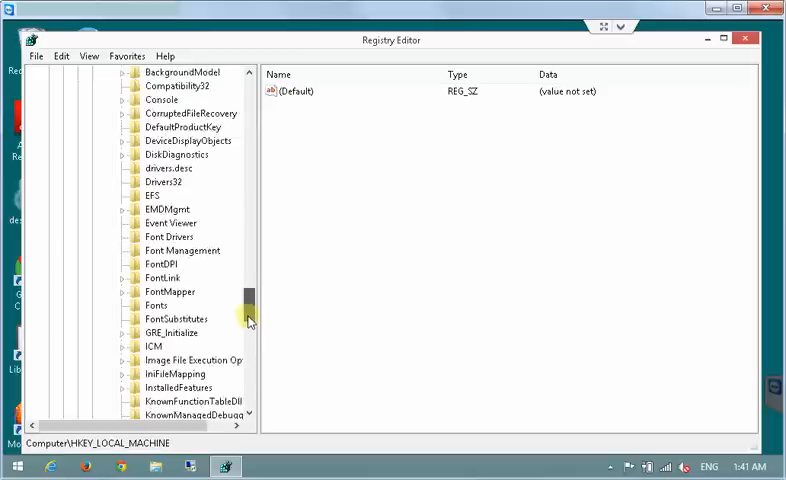
pyautogui.scroll(-3)
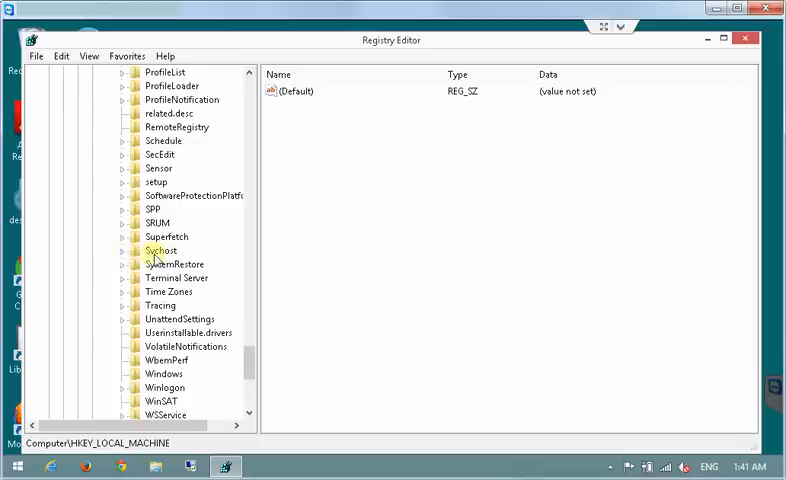
# Inspect Svchost's values and its netsvcs subkey DWORDs, then reselect the netsvcs value.
pyautogui.click(161, 249)
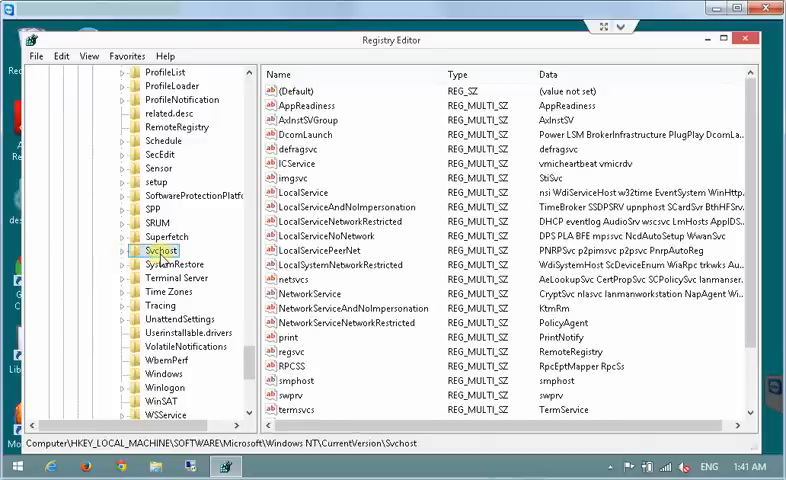
pyautogui.moveTo(123, 258)
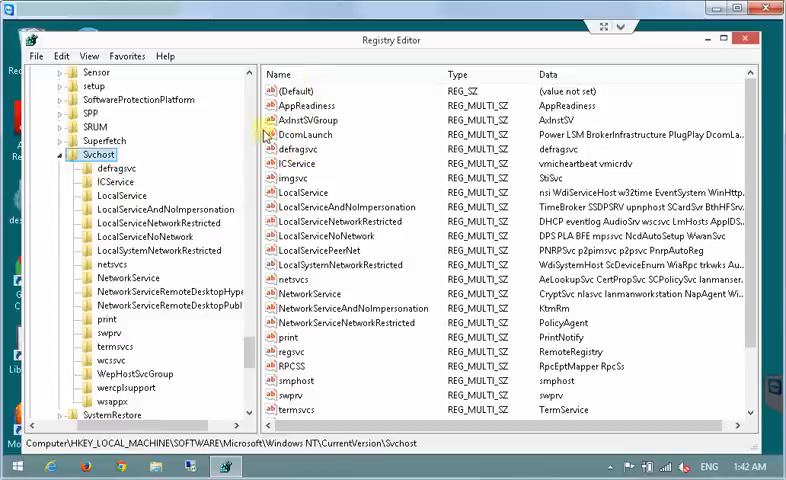
pyautogui.moveTo(268, 372)
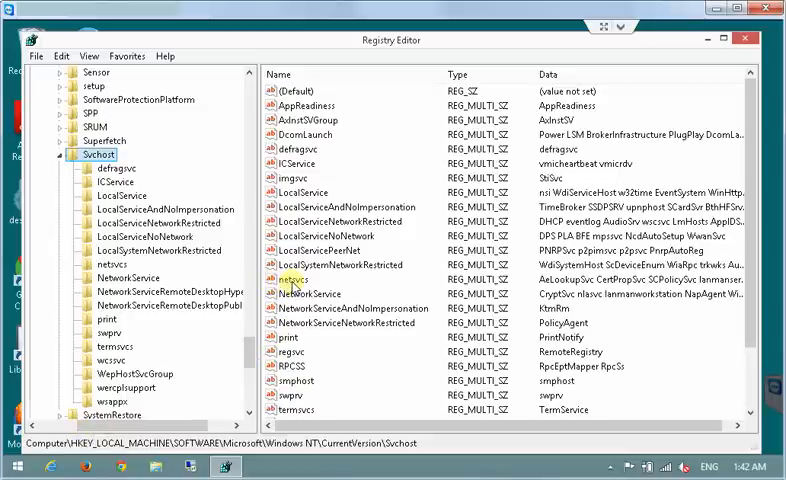
pyautogui.click(293, 278)
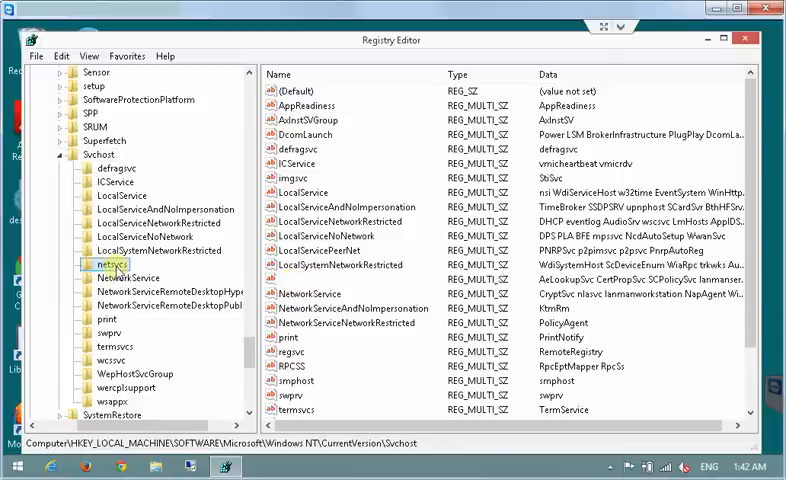
pyautogui.click(110, 264)
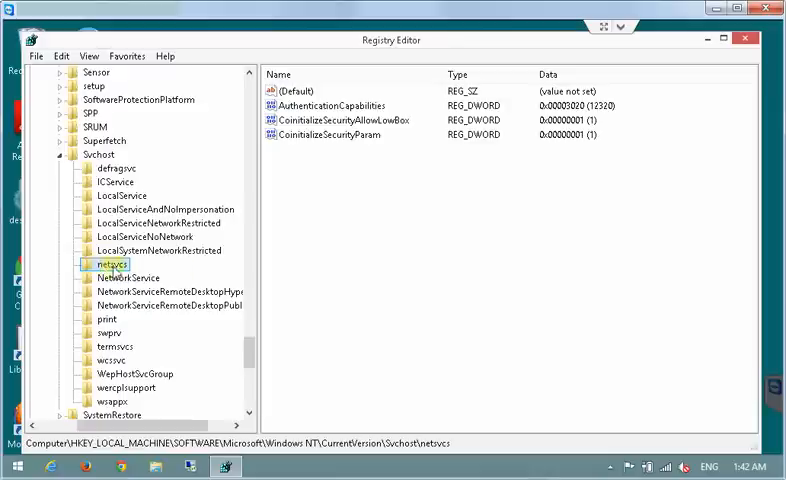
pyautogui.moveTo(345, 150)
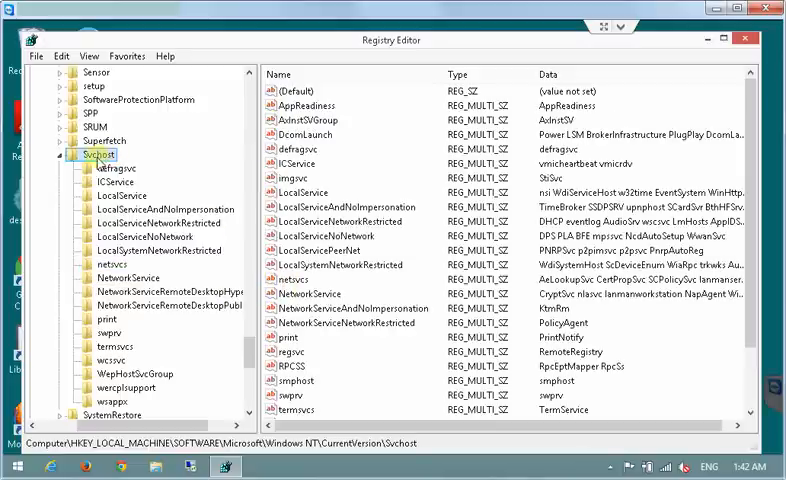
pyautogui.moveTo(310, 278)
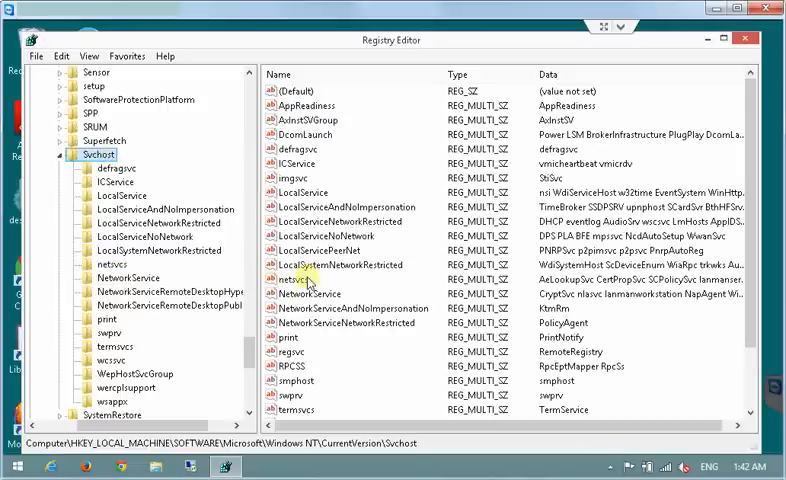
pyautogui.click(295, 278)
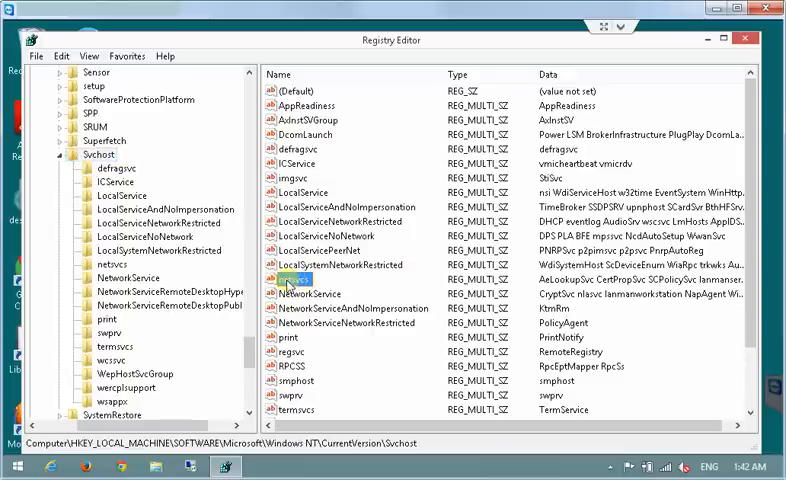
# Edit the netsvcs multi-string to add gpsvc after lanmanserver and confirm.
pyautogui.doubleClick(295, 279)
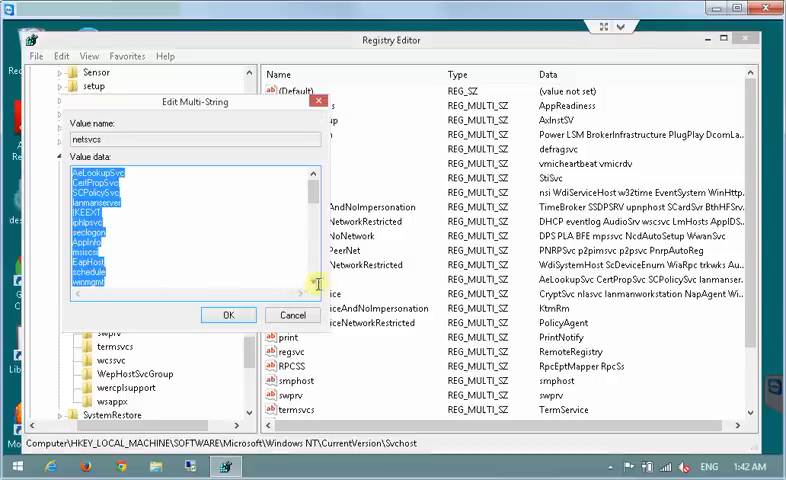
pyautogui.moveTo(147, 181)
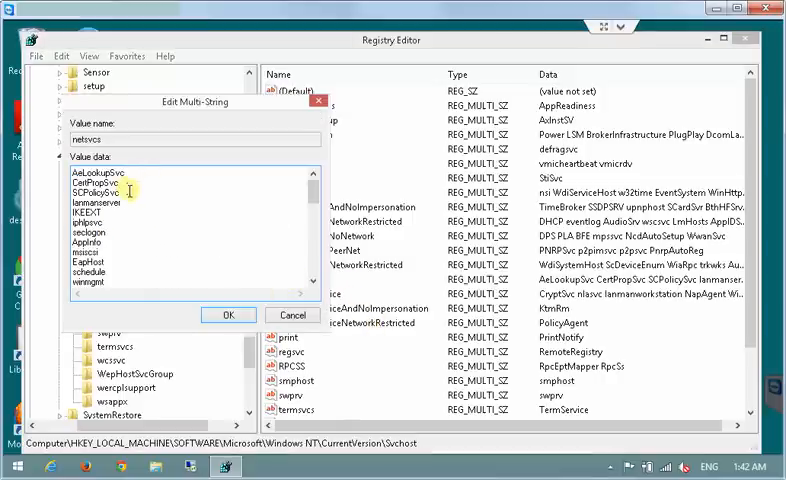
pyautogui.moveTo(113, 261)
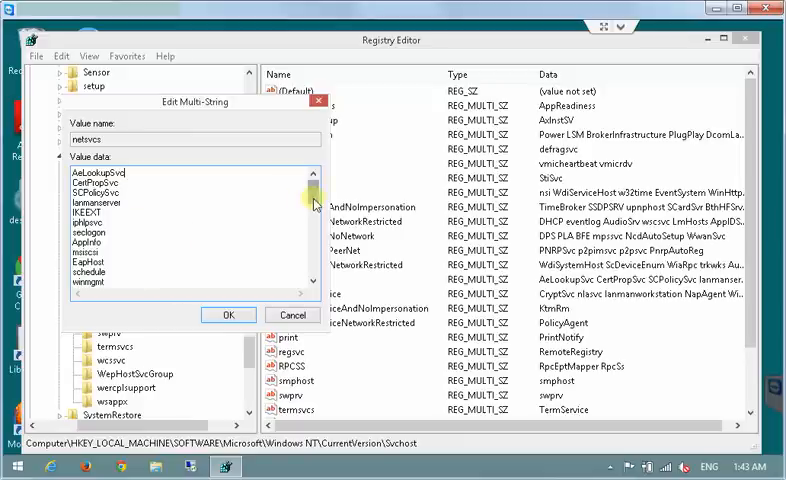
pyautogui.scroll(-3)
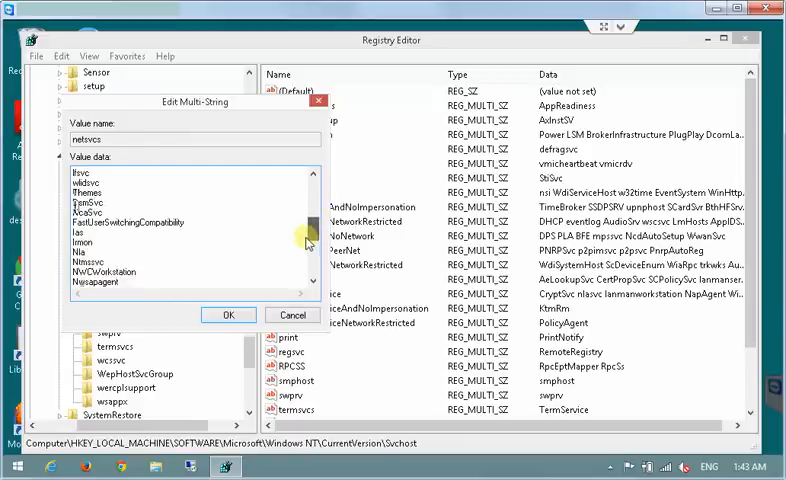
pyautogui.scroll(-3)
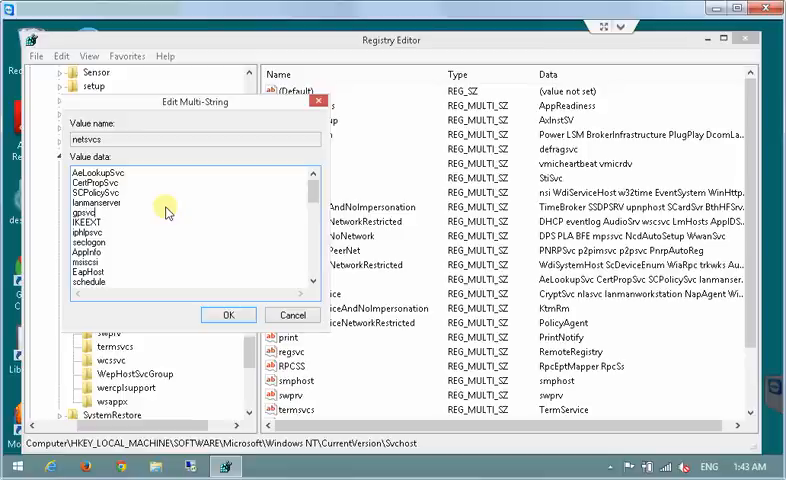
pyautogui.moveTo(228, 314)
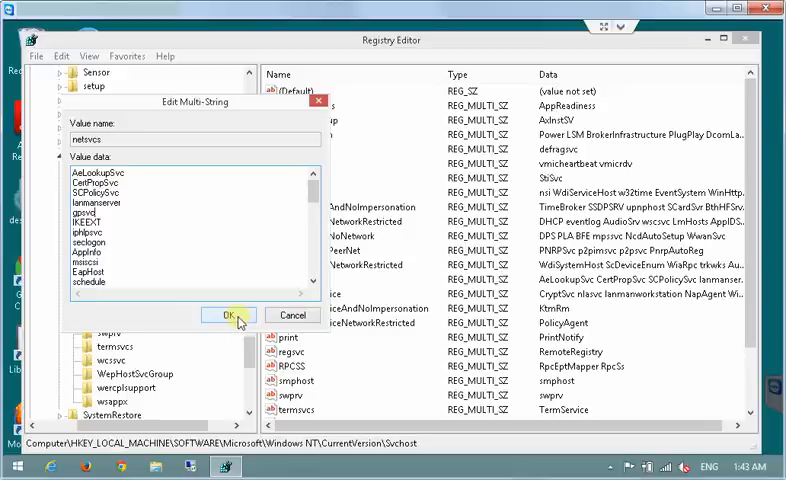
pyautogui.click(228, 314)
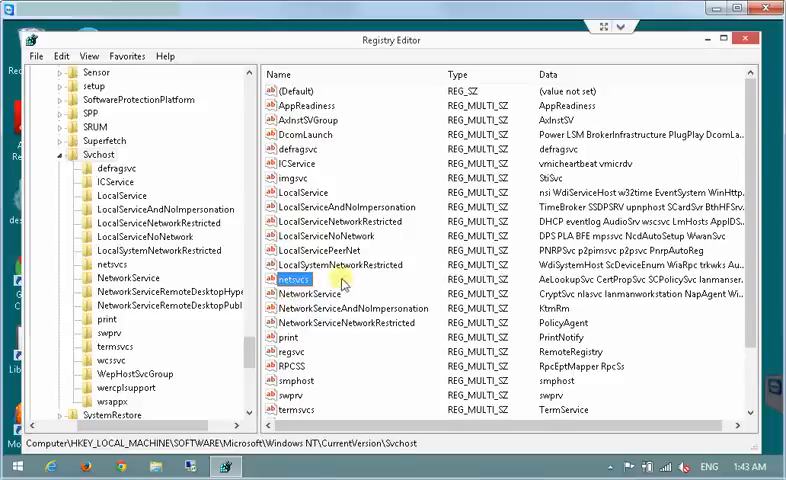
# Reopen netsvcs, confirm the edit, and accept removal of empty lines.
pyautogui.doubleClick(295, 278)
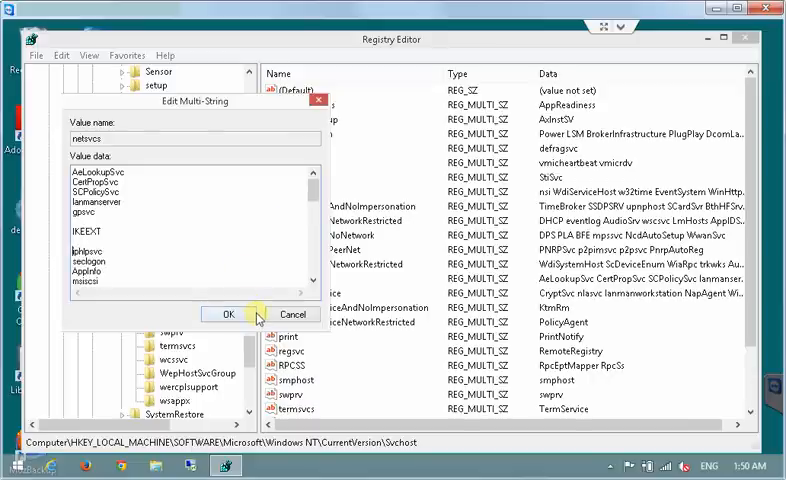
pyautogui.click(227, 313)
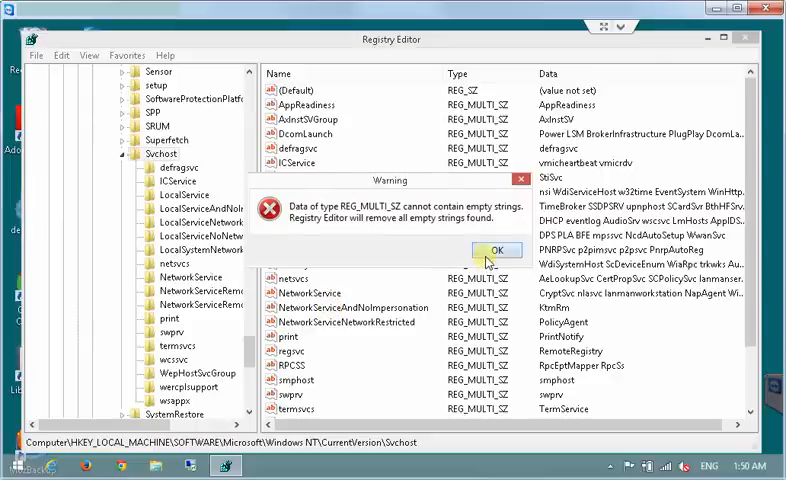
pyautogui.click(497, 249)
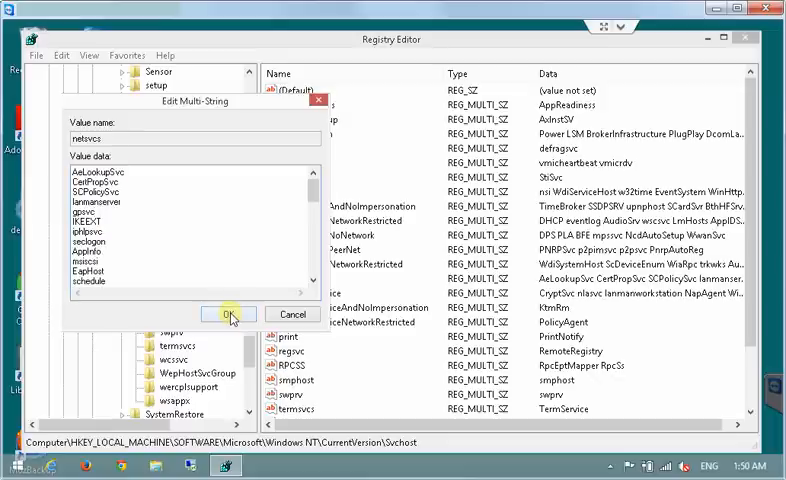
pyautogui.click(229, 314)
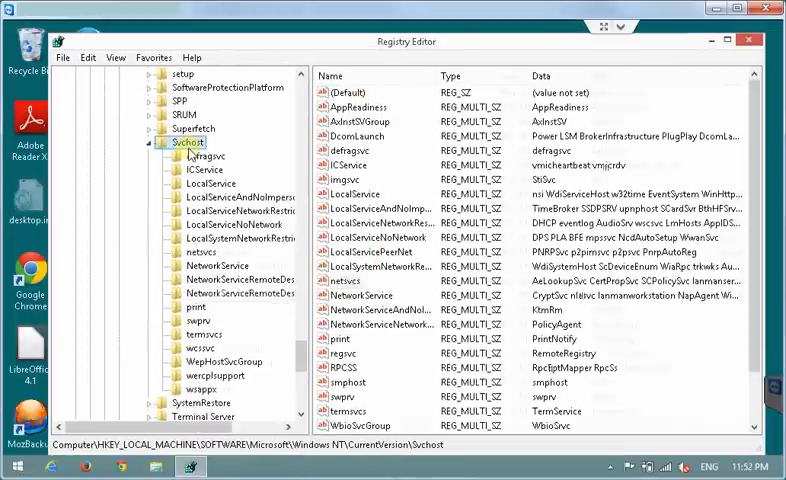
# Add a netsvcs subkey under Svchost and select it, showing its empty value list.
pyautogui.click(347, 281)
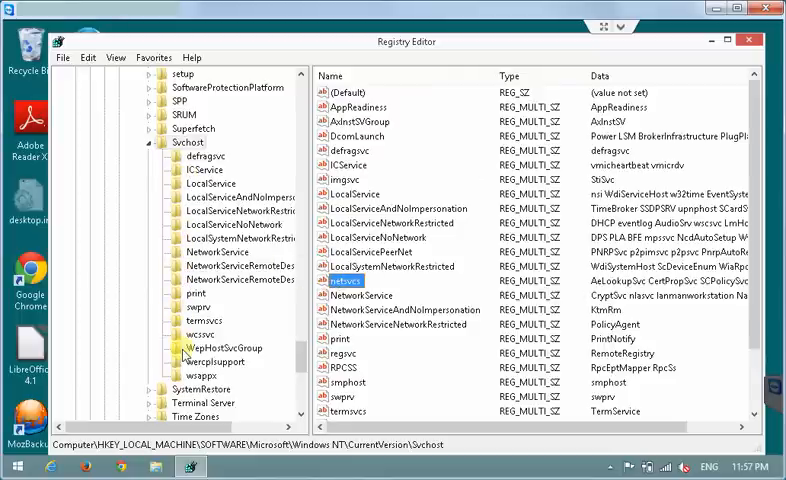
pyautogui.click(186, 142)
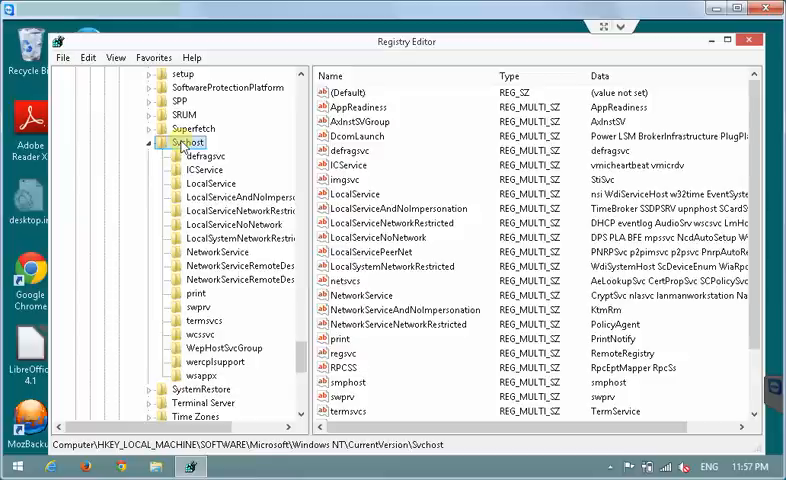
pyautogui.rightClick(179, 142)
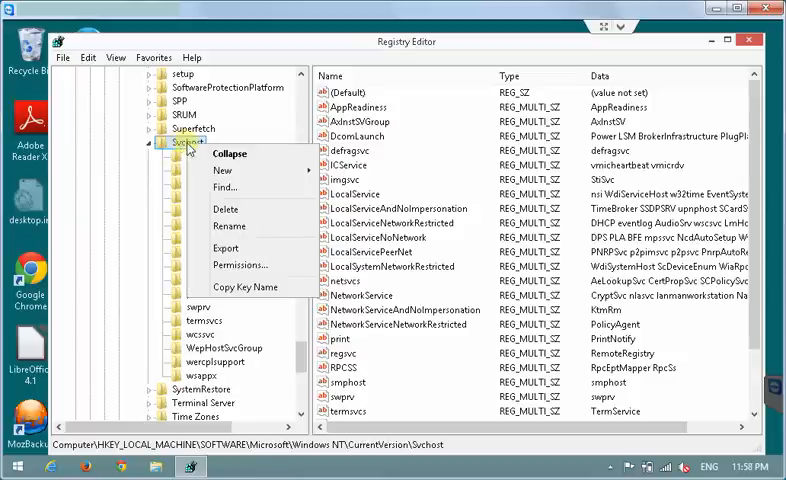
pyautogui.moveTo(222, 170)
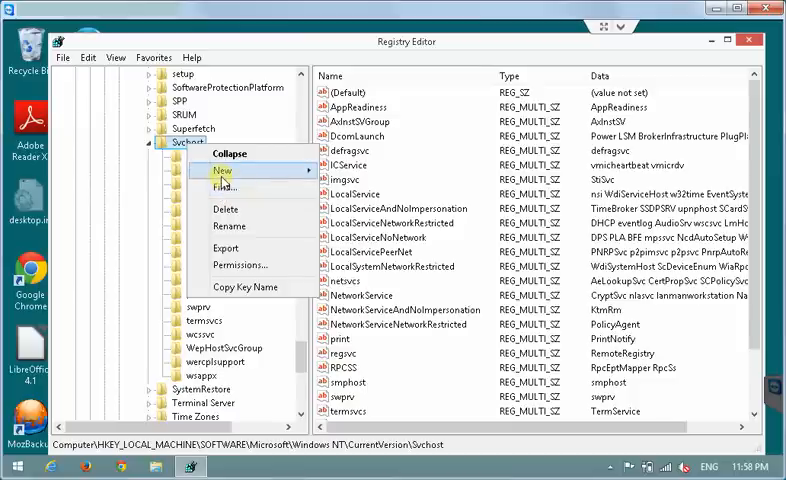
pyautogui.moveTo(221, 178)
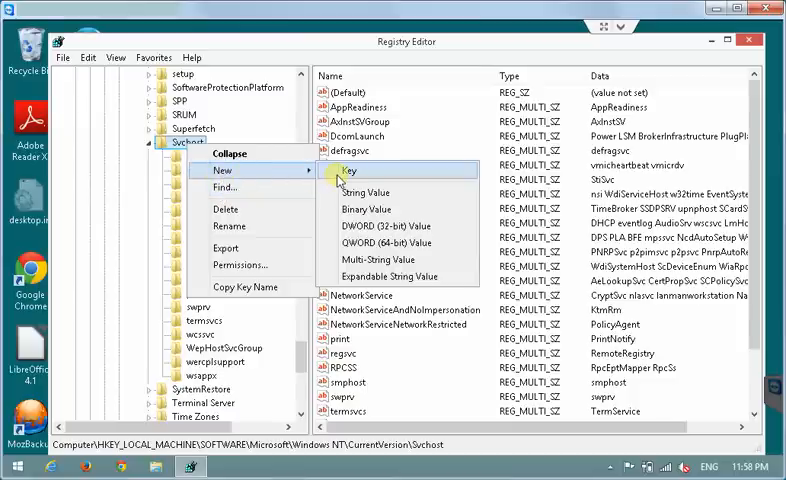
pyautogui.click(352, 170)
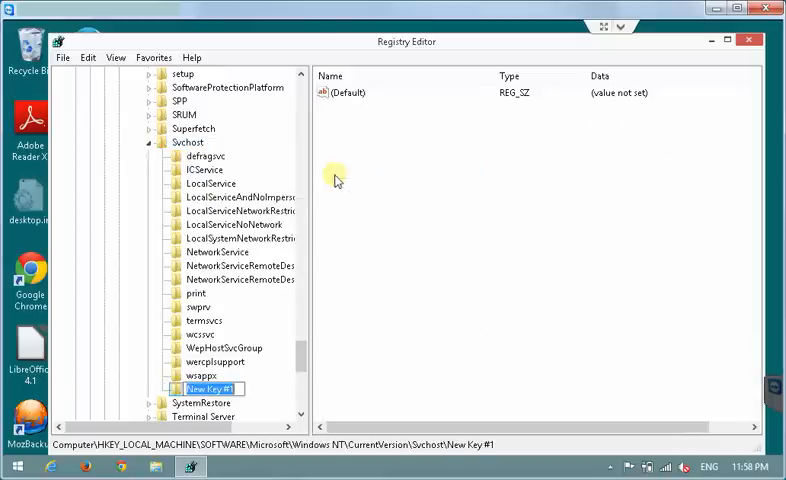
pyautogui.write('netsvcs')
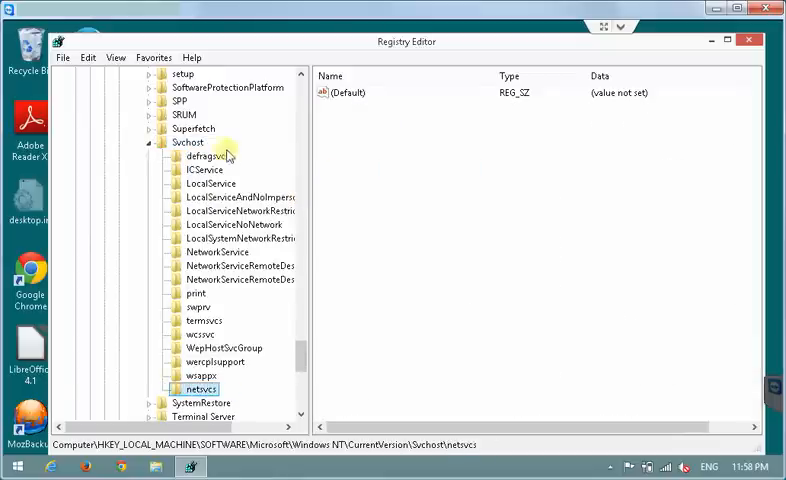
pyautogui.click(188, 142)
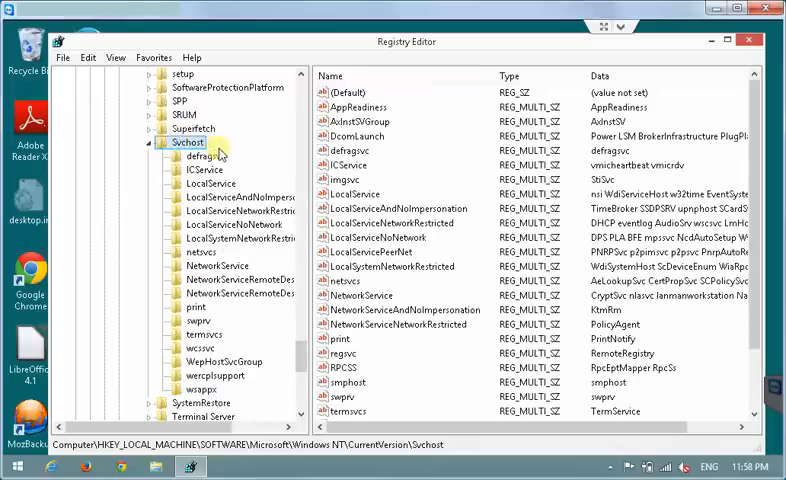
pyautogui.click(207, 252)
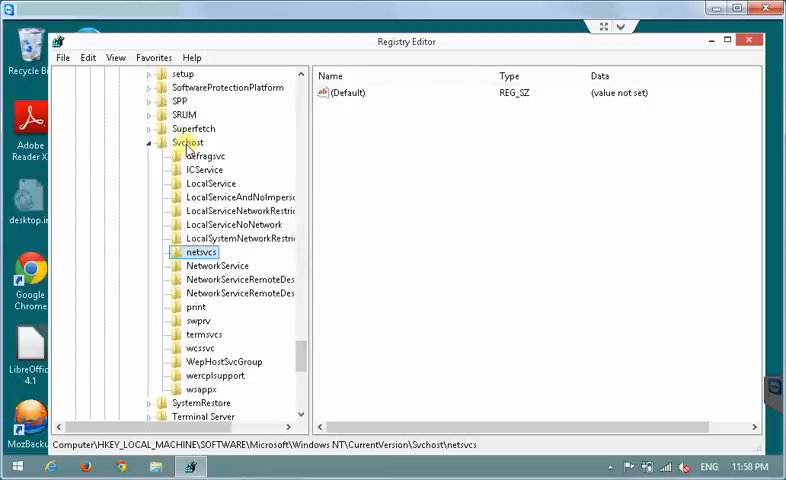
pyautogui.moveTo(393, 155)
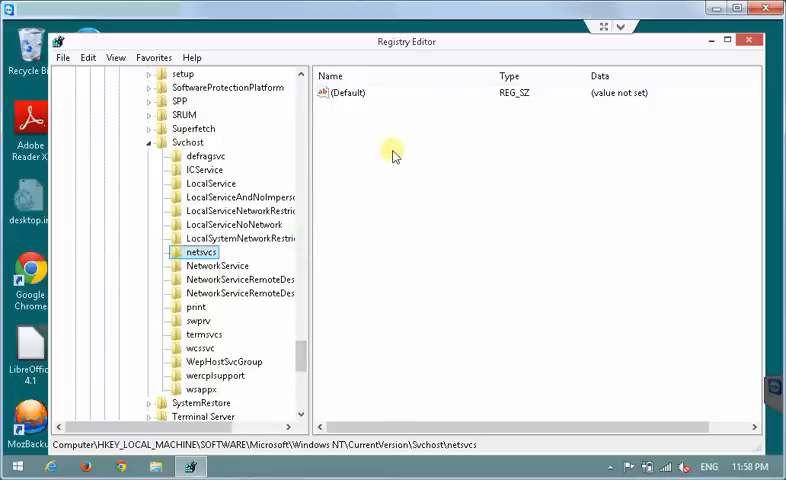
pyautogui.click(347, 92)
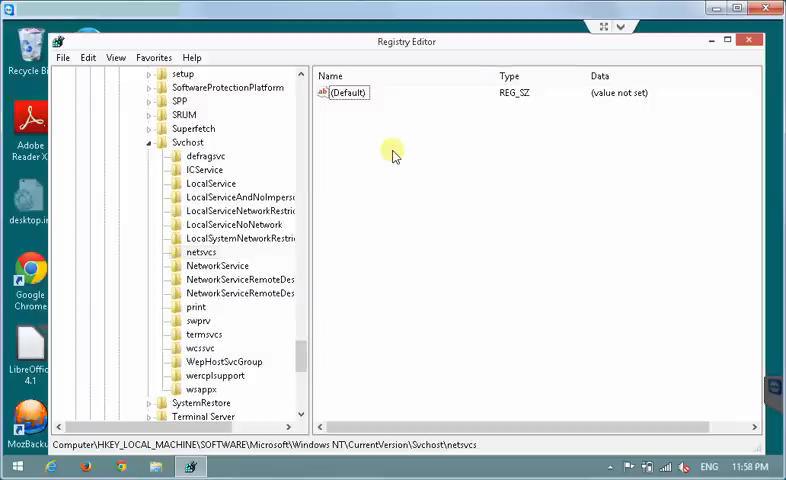
# Add a 32-bit DWORD named CoinitializeSecurityParam to netsvcs with value data 1.
pyautogui.rightClick(393, 155)
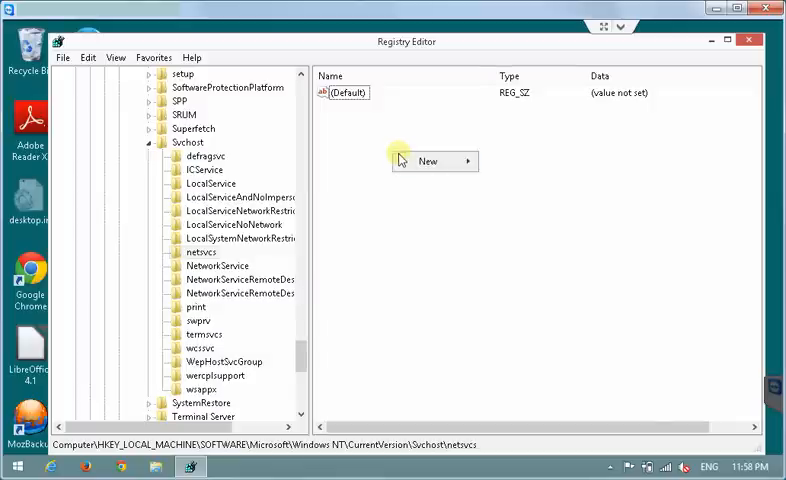
pyautogui.click(427, 161)
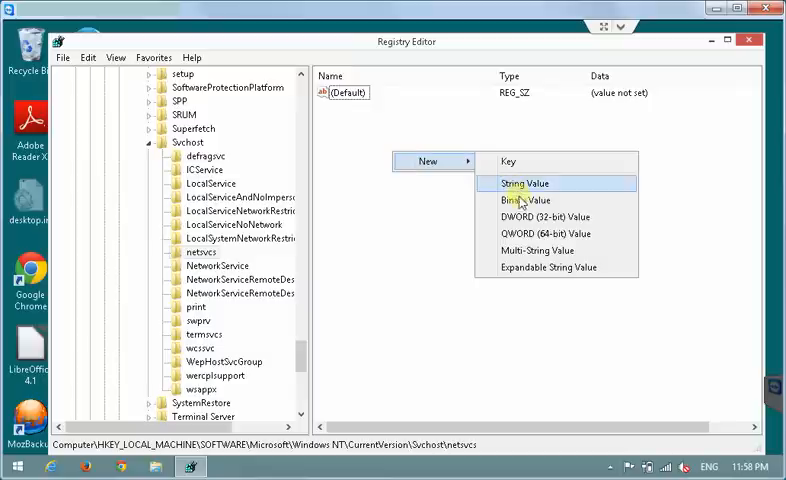
pyautogui.moveTo(525, 217)
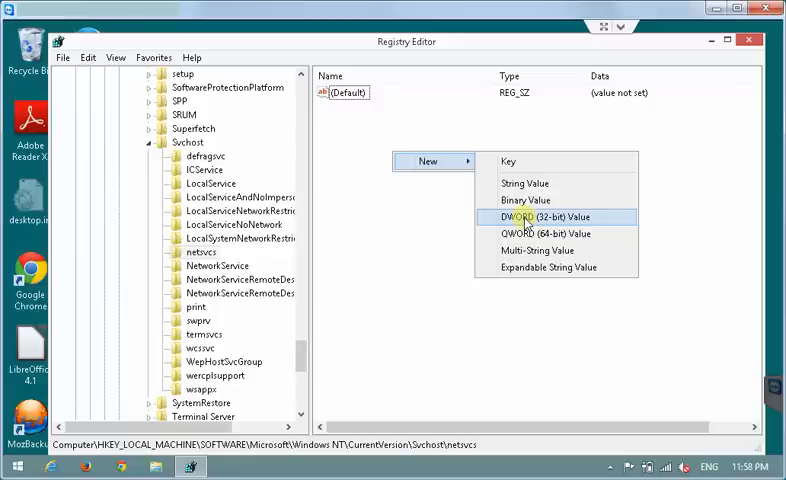
pyautogui.click(548, 217)
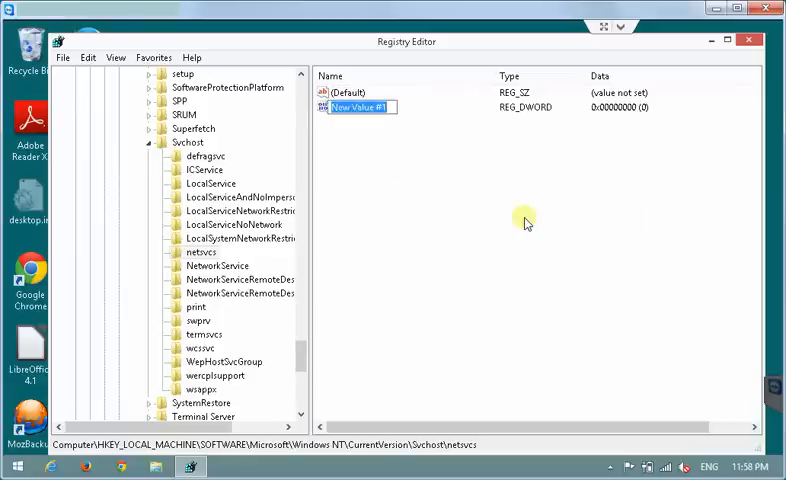
pyautogui.write('Coinitiali')
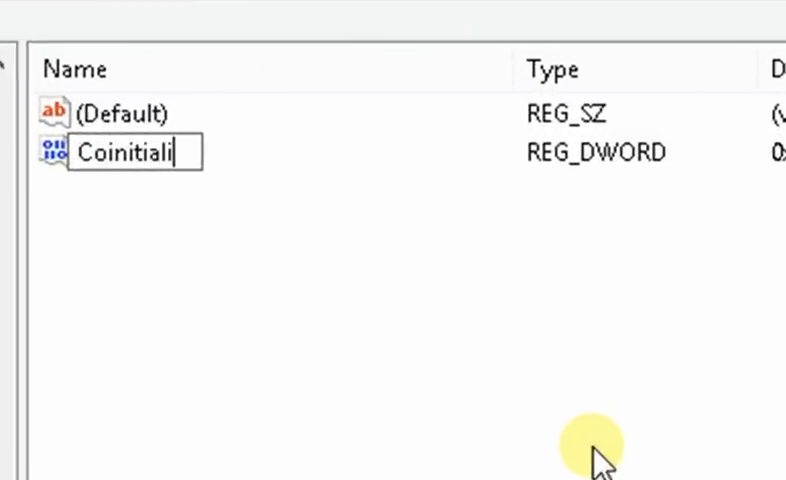
pyautogui.write('zeSe')
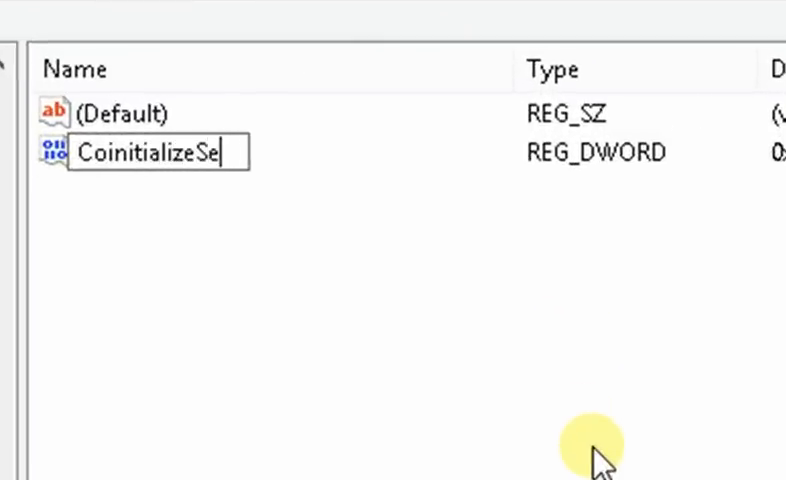
pyautogui.write('curity')
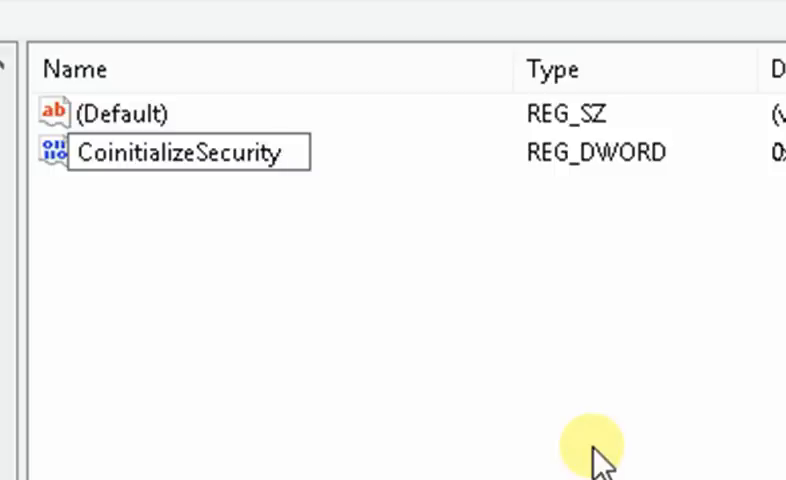
pyautogui.write('Pa')
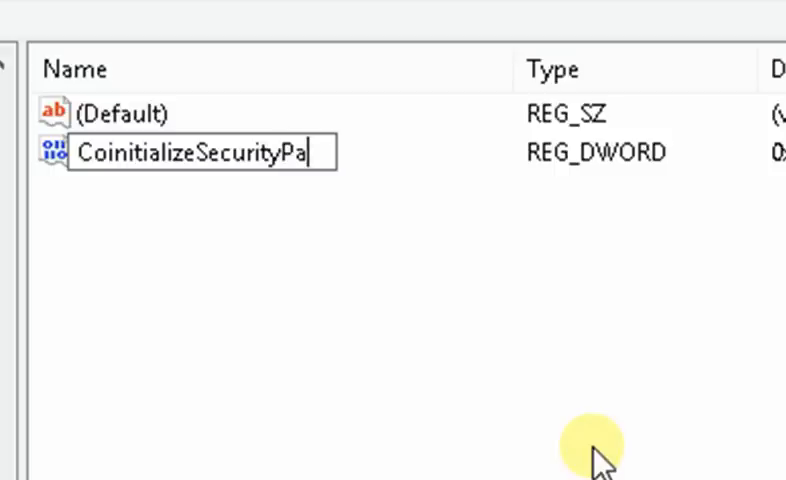
pyautogui.write('ram')
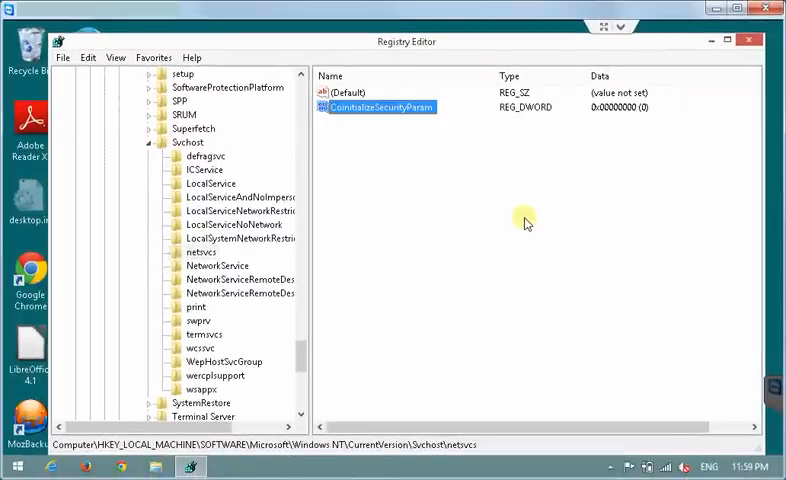
pyautogui.moveTo(425, 107)
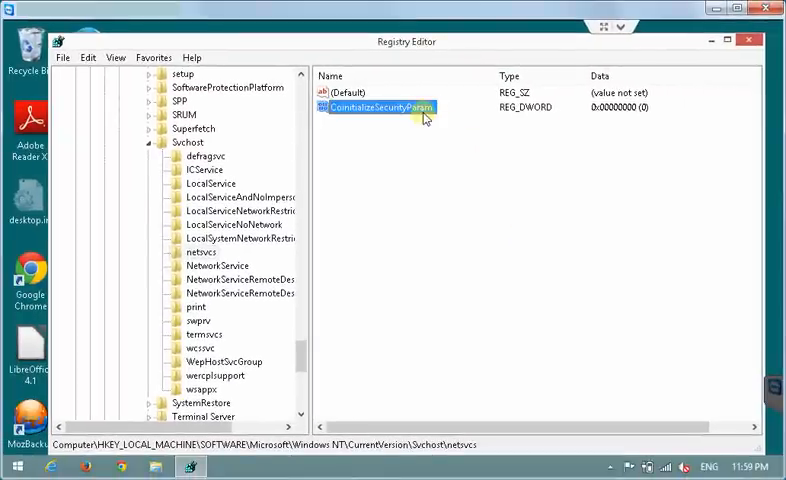
pyautogui.doubleClick(377, 107)
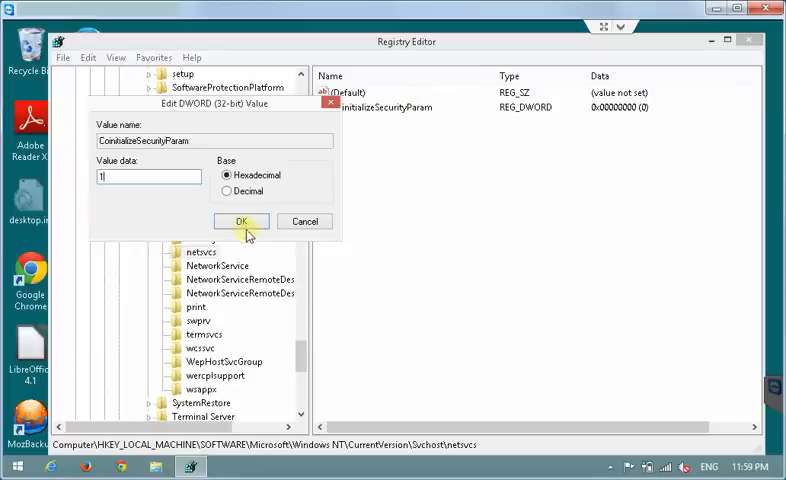
pyautogui.click(241, 221)
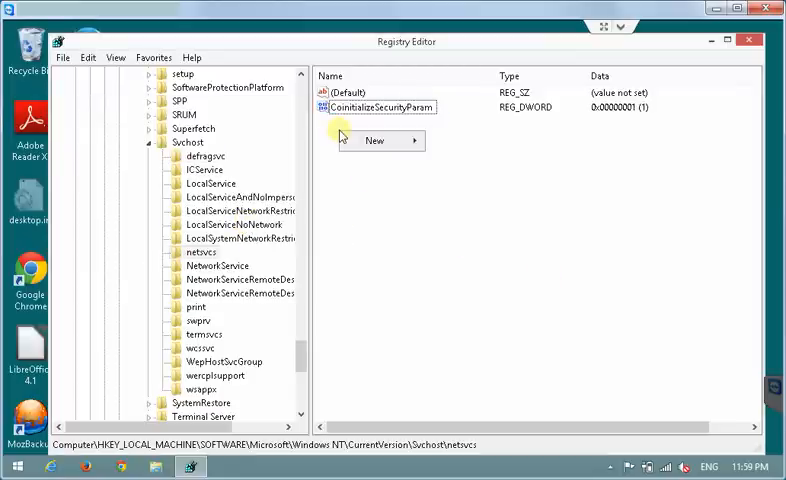
# Create another 32-bit DWORD value named CoinitializeSecurityAllowLowBox.
pyautogui.click(374, 140)
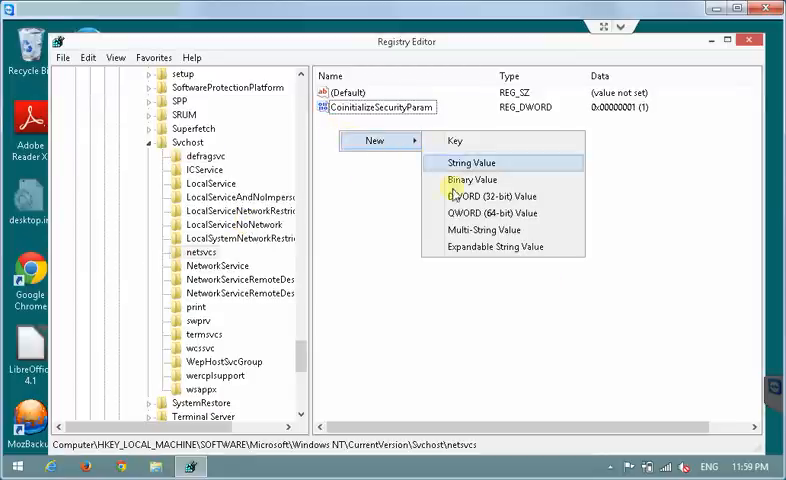
pyautogui.click(484, 196)
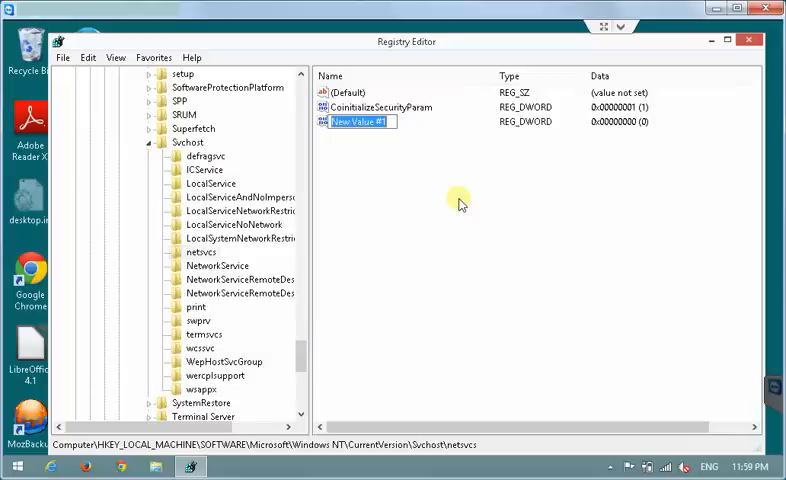
pyautogui.write('Coinit')
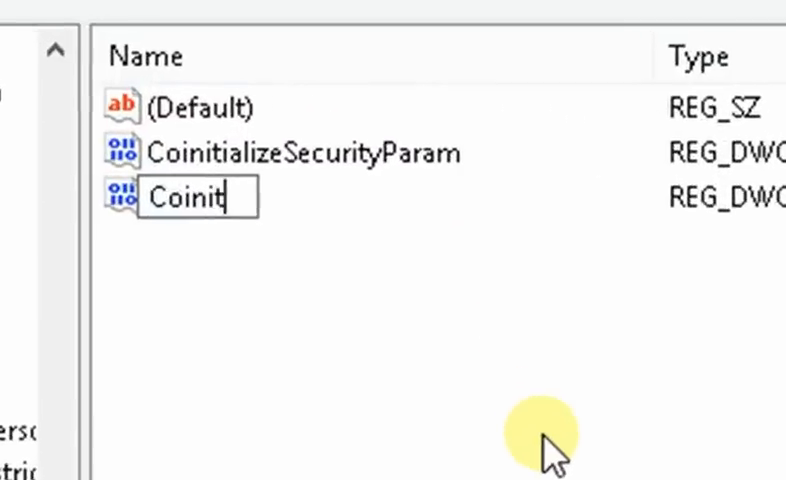
pyautogui.write('ializeSecurityAllo')
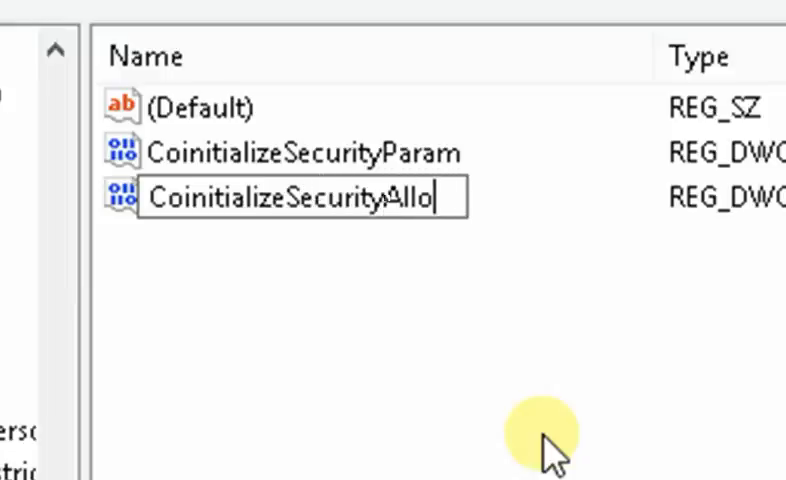
pyautogui.write('wLow')
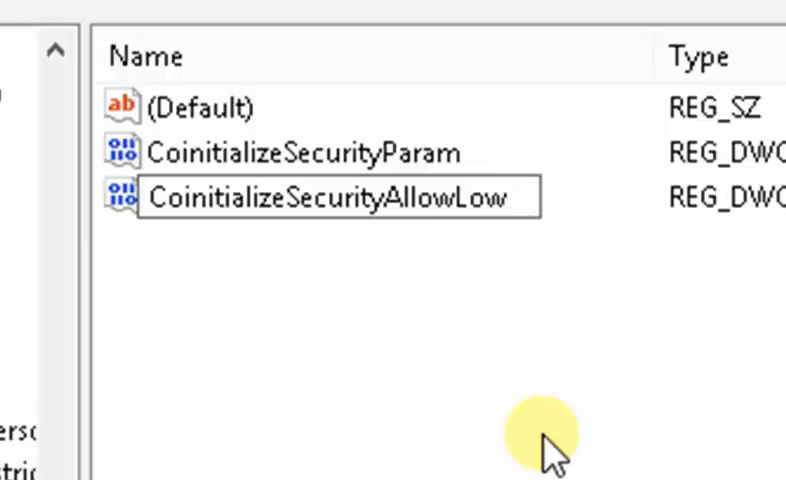
pyautogui.write('Box')
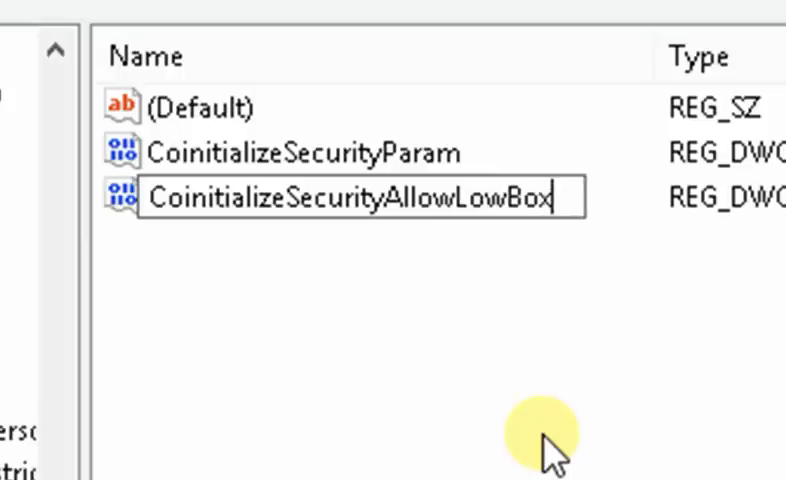
pyautogui.press('Return')
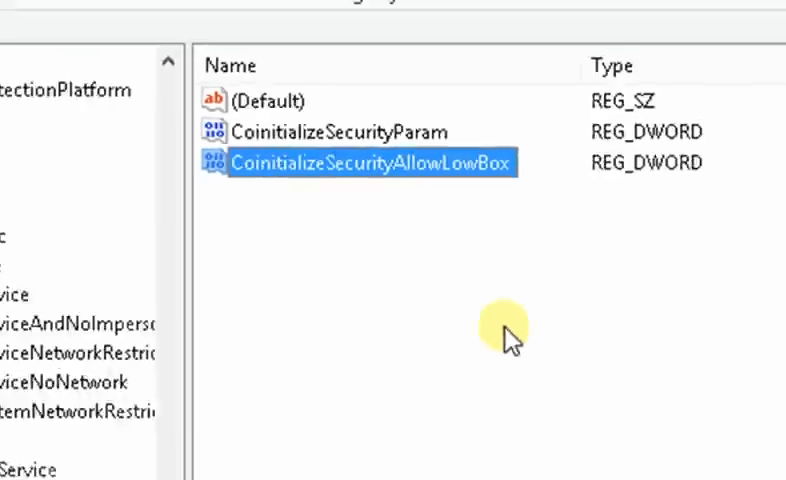
# Set the CoinitializeSecurityAllowLowBox value data to 1.
pyautogui.doubleClick(373, 162)
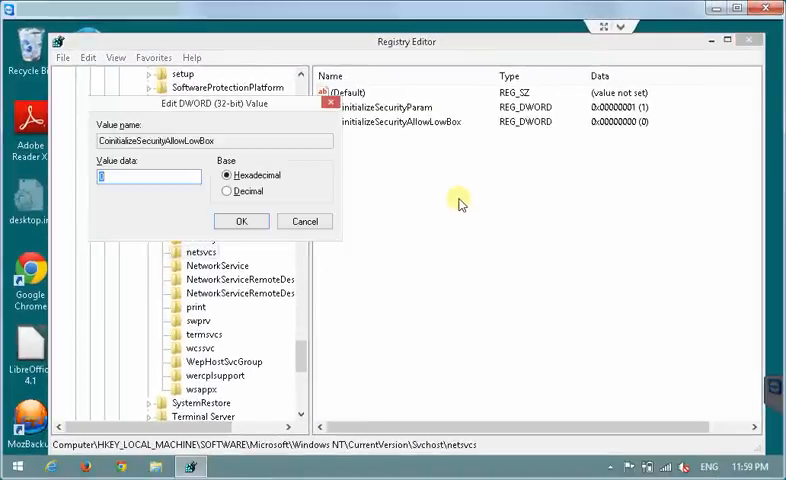
pyautogui.write('1')
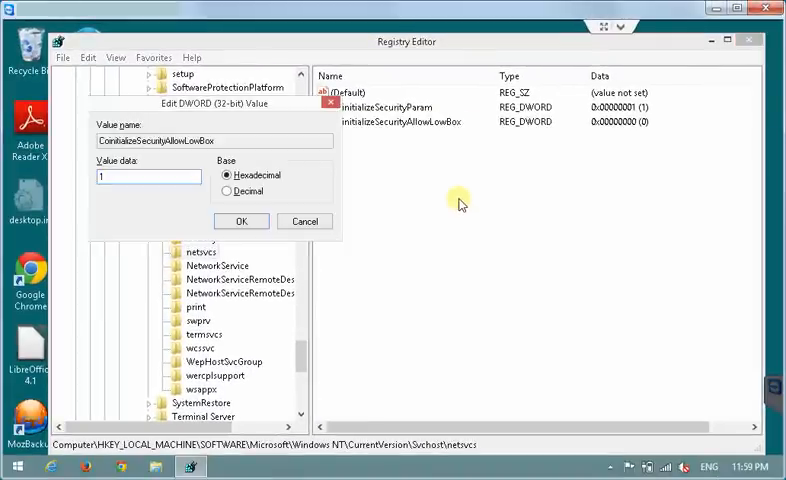
pyautogui.click(241, 221)
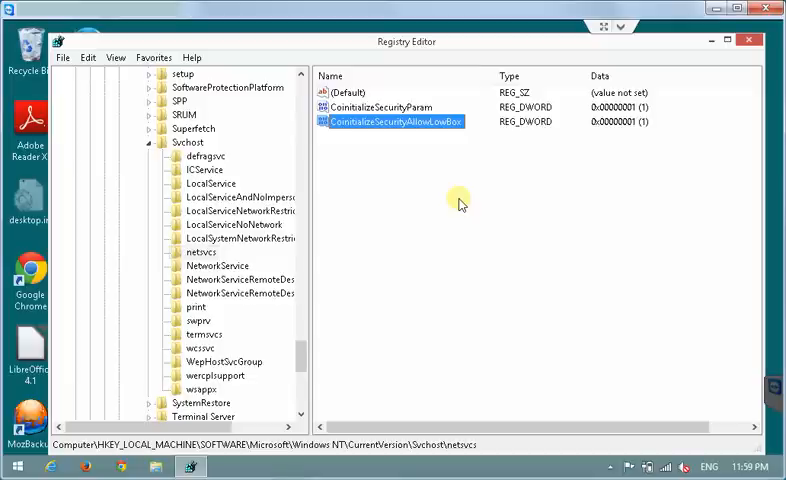
# Create a third 32-bit DWORD value named AuthenticationCapabilities.
pyautogui.rightClick(460, 200)
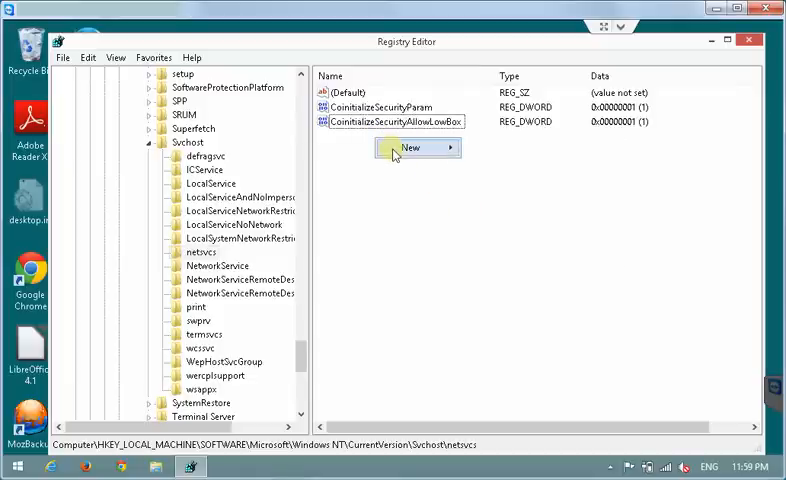
pyautogui.click(410, 147)
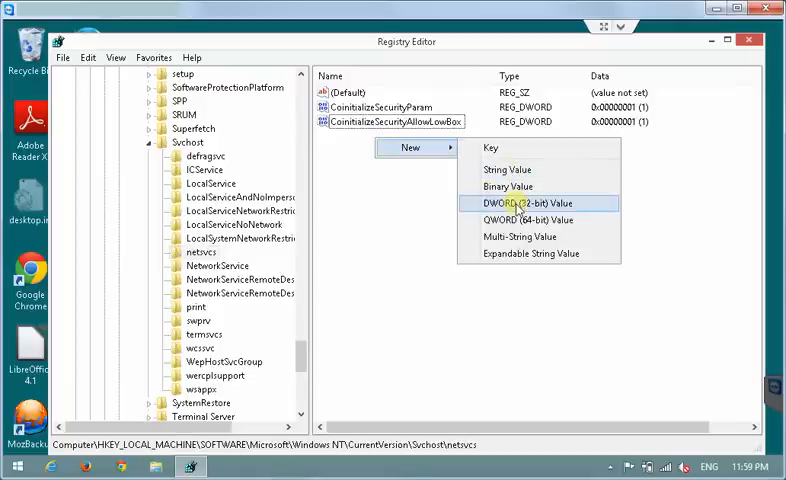
pyautogui.click(519, 203)
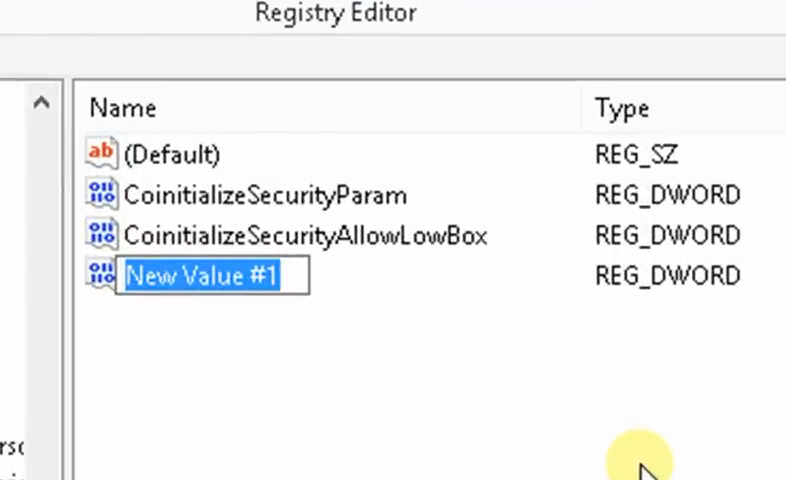
pyautogui.write('Authenticatio')
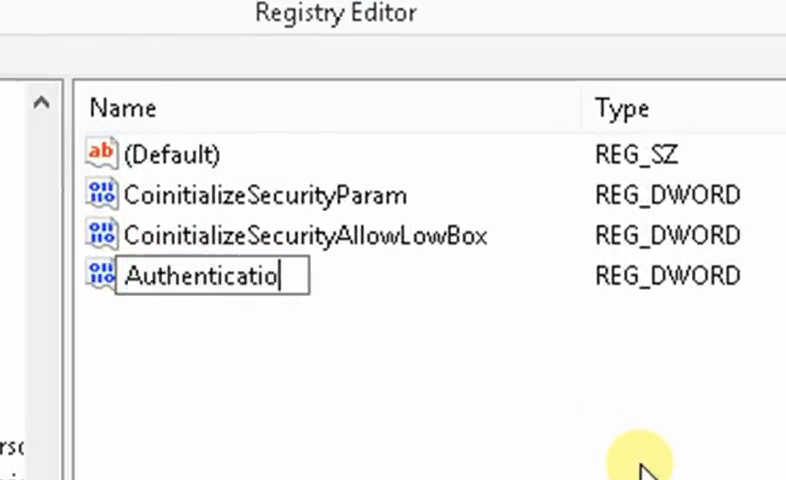
pyautogui.write('nCapa')
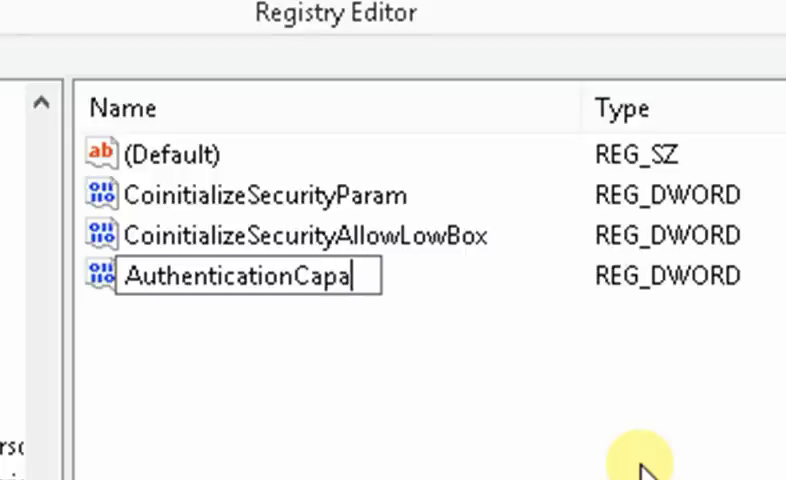
pyautogui.write('bilities')
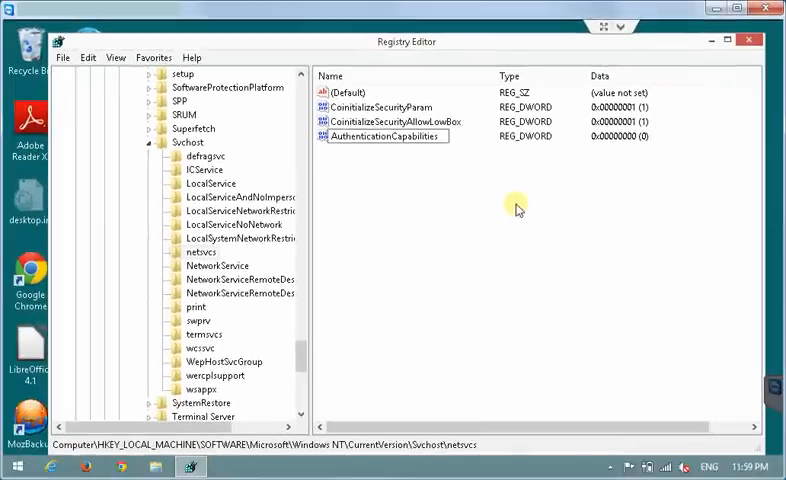
pyautogui.click(385, 136)
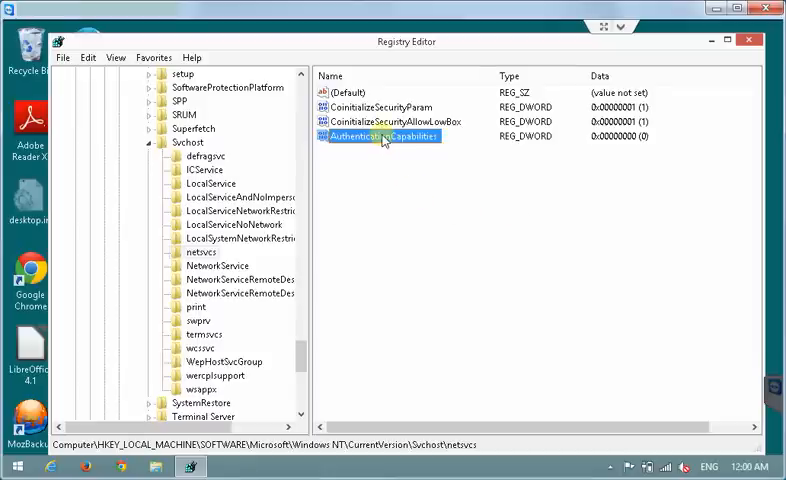
# Set AuthenticationCapabilities to hexadecimal 3020 and close Registry Editor.
pyautogui.doubleClick(380, 137)
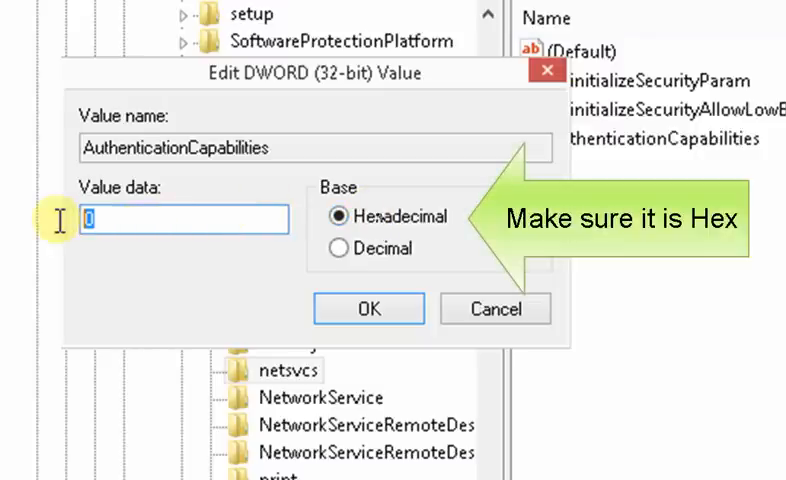
pyautogui.write('3020')
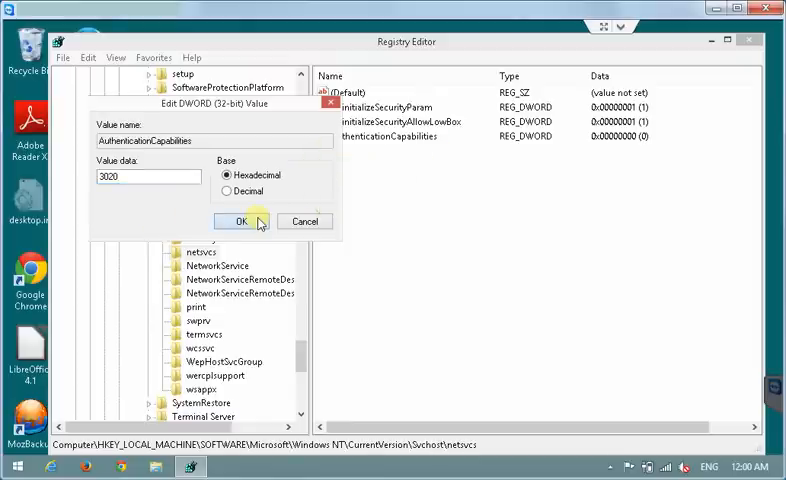
pyautogui.click(241, 221)
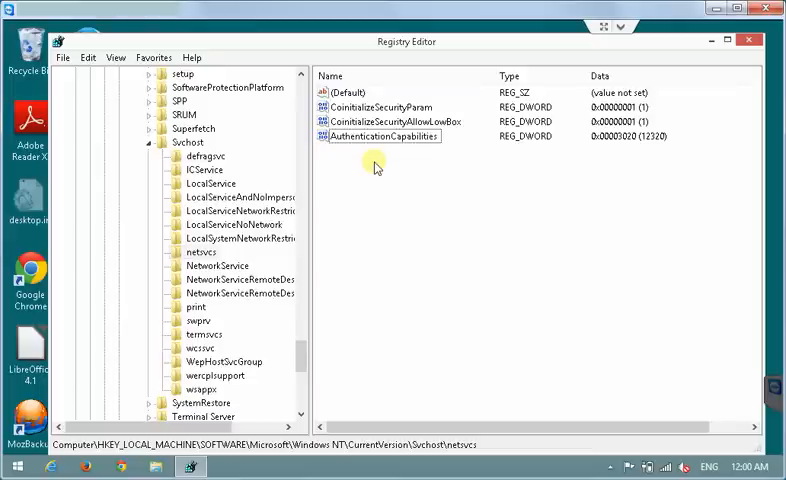
pyautogui.click(750, 40)
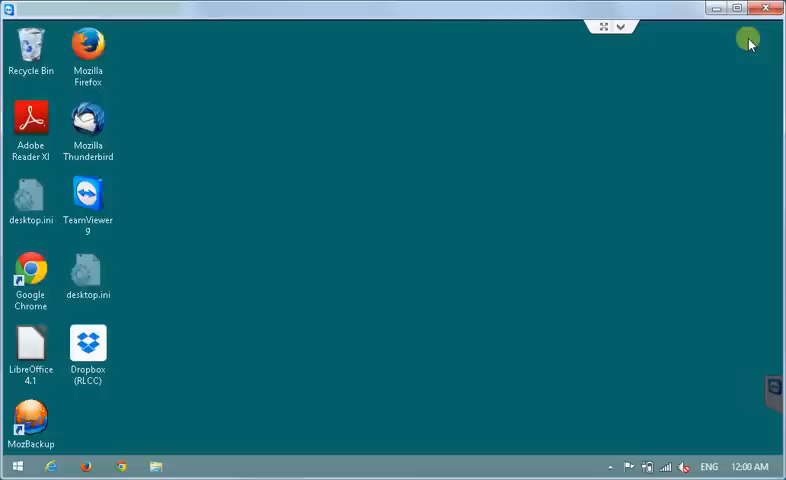
pyautogui.moveTo(120, 467)
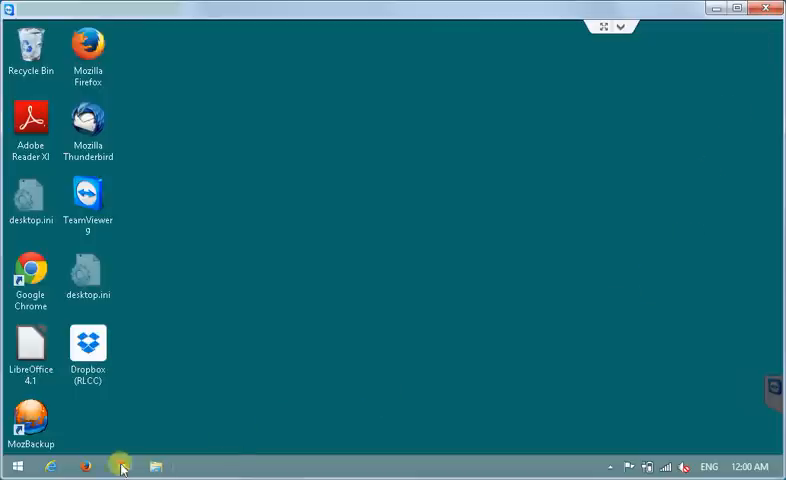
# Restart the PC from the Start button's quick menu.
pyautogui.rightClick(15, 467)
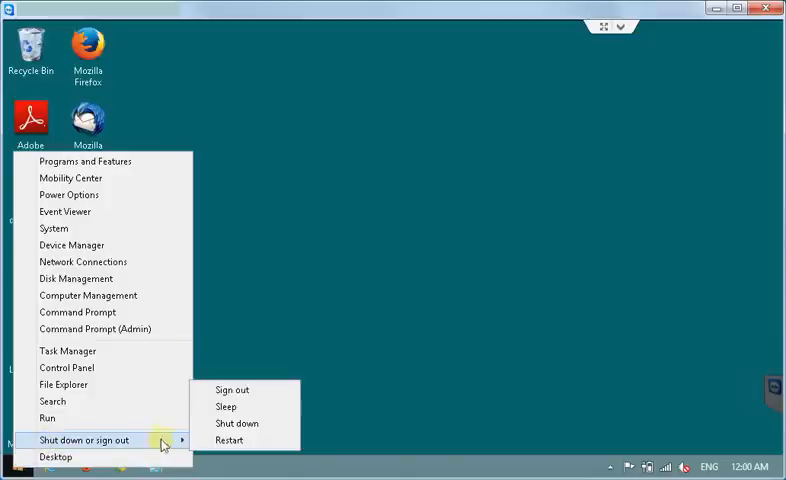
pyautogui.click(56, 456)
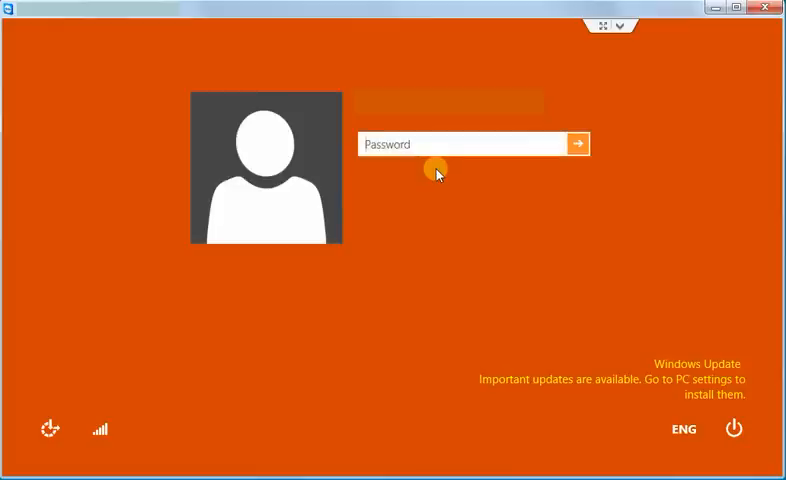
# Enter the password at the sign-in screen and open the Desktop tile.
pyautogui.click(460, 144)
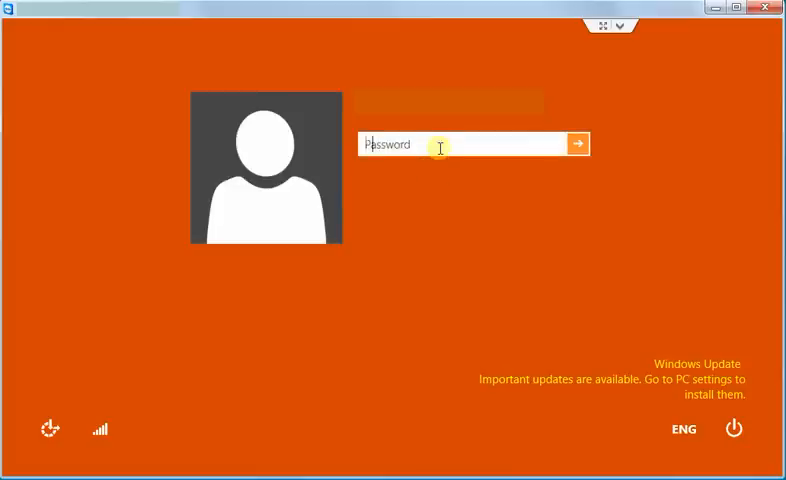
pyautogui.write('password')
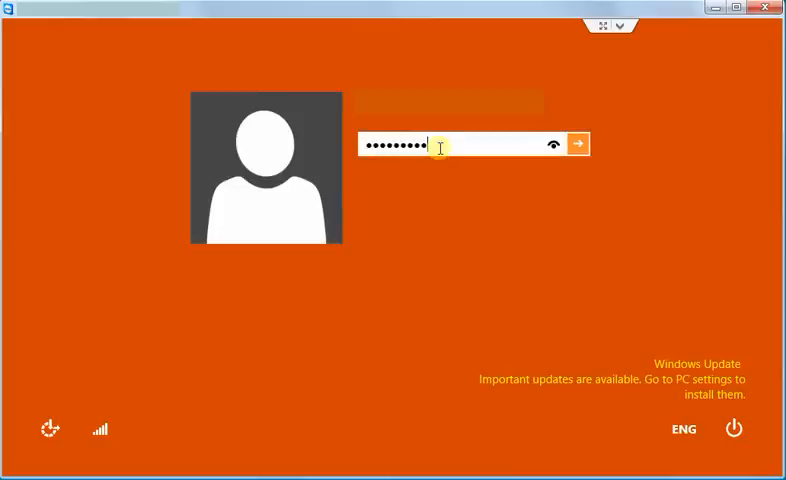
pyautogui.click(576, 144)
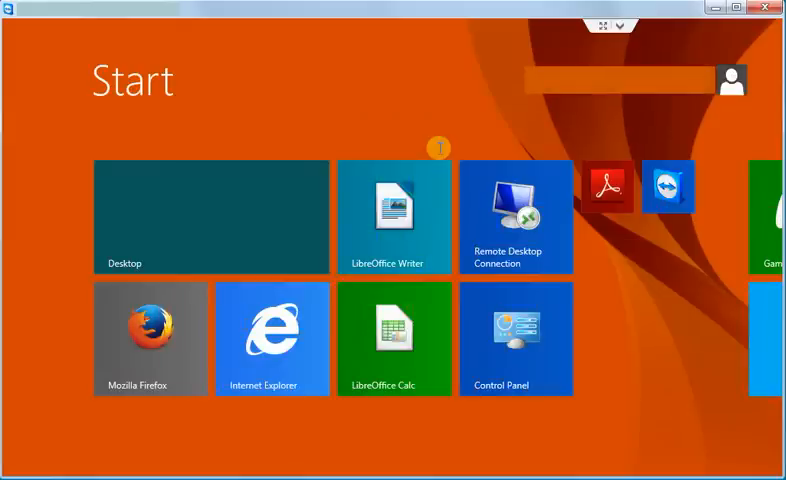
pyautogui.moveTo(220, 210)
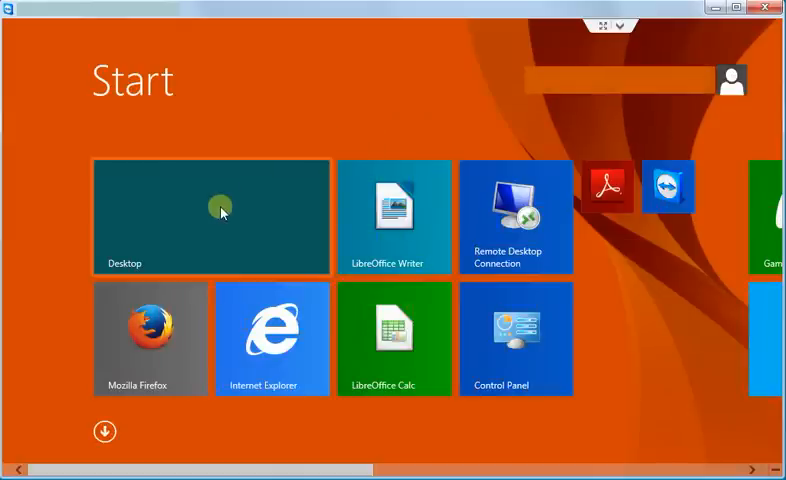
pyautogui.click(211, 216)
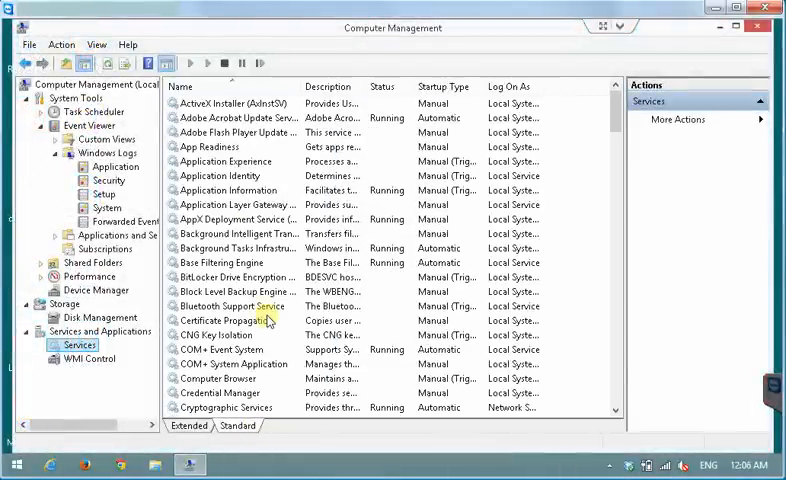
# Scroll the Services list and select Group Policy Client to confirm it shows Running.
pyautogui.click(224, 277)
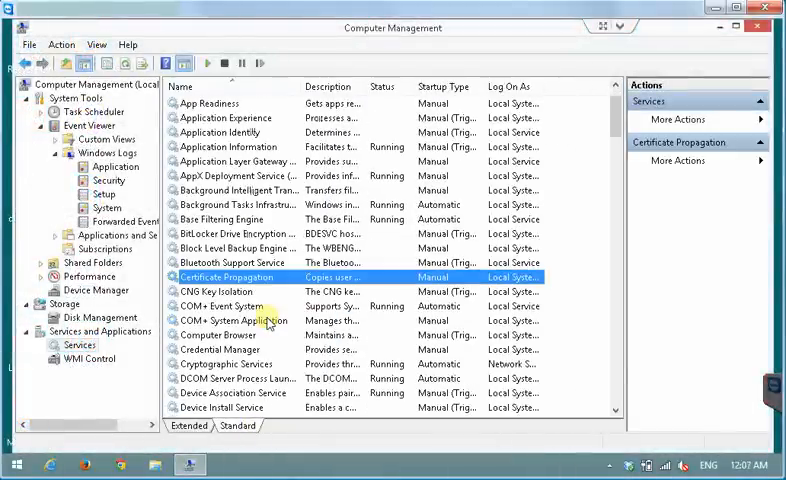
pyautogui.scroll(-3)
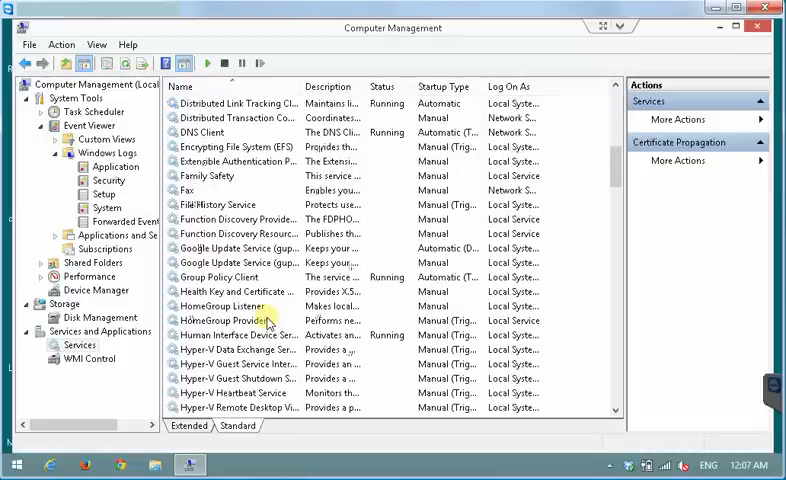
pyautogui.moveTo(249, 277)
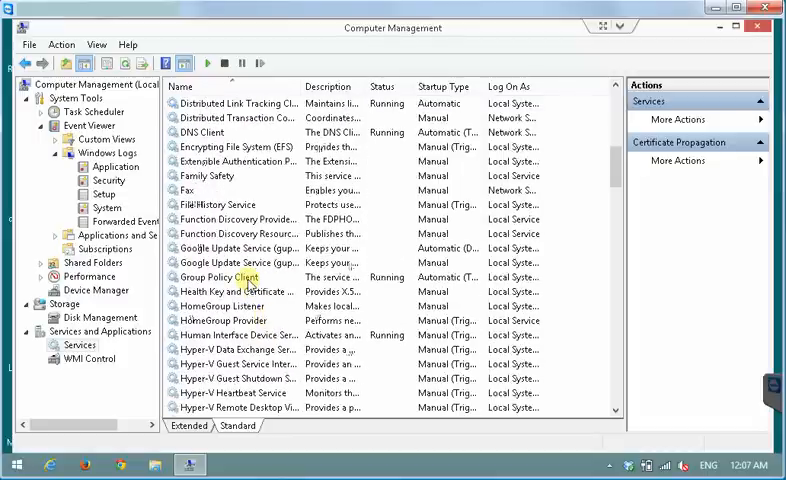
pyautogui.click(222, 277)
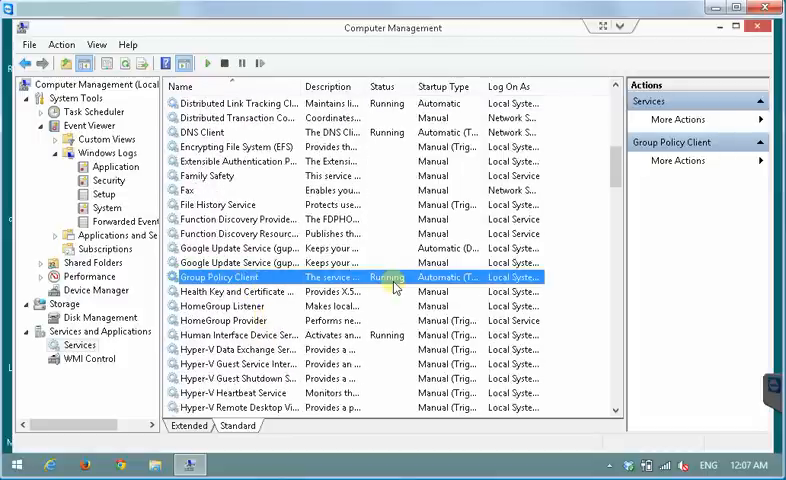